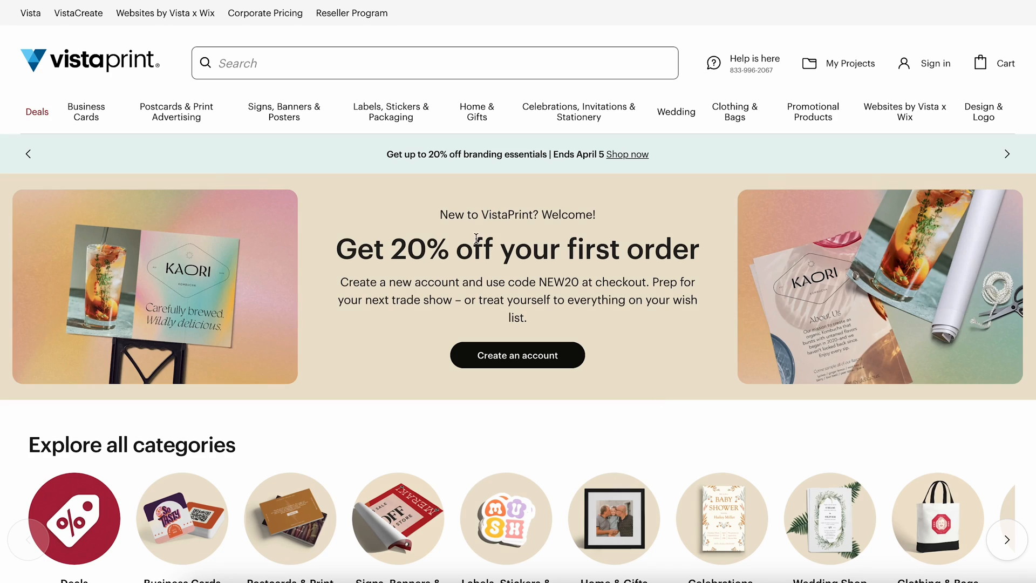
Browse Vistaprint's Business Cards product page and its Specs & Templates section.
click(86, 111)
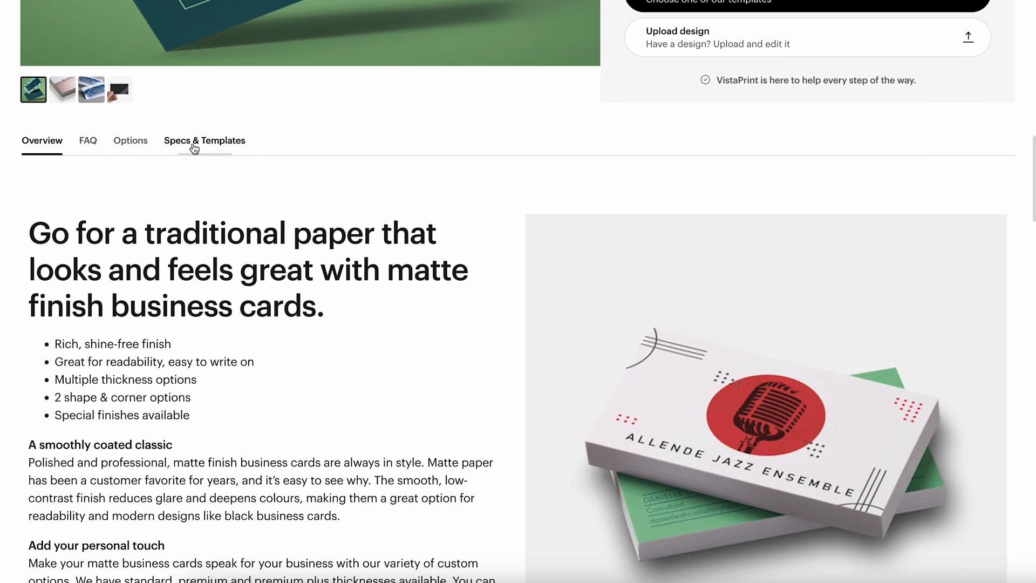
click(205, 141)
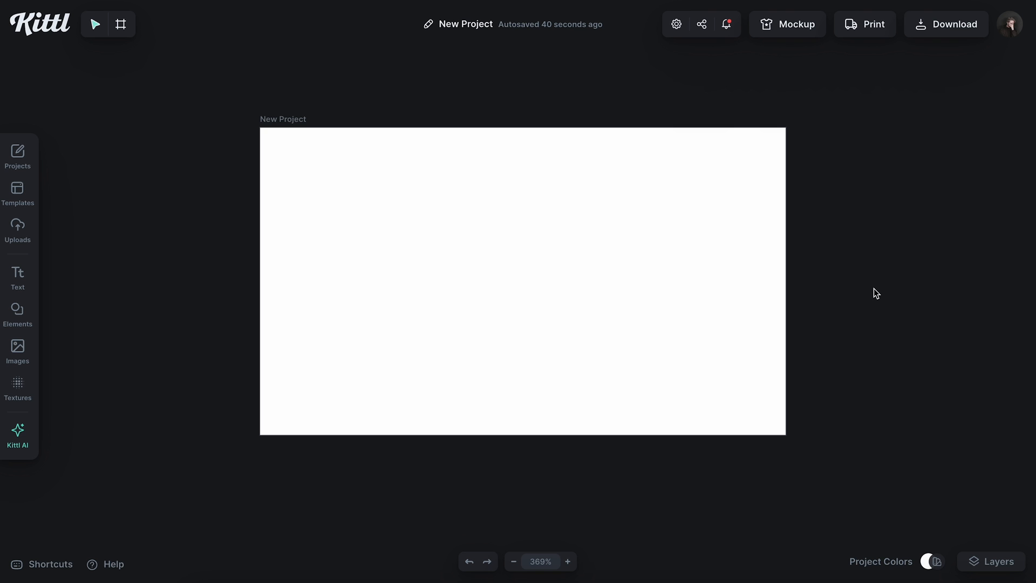
mouse_move(443, 270)
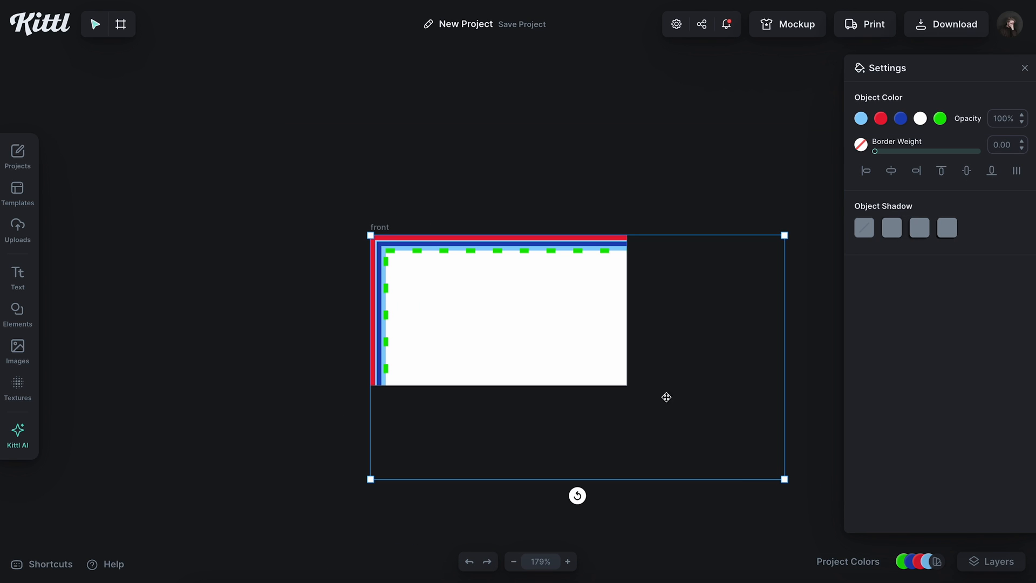
Stretch the coloured border guide graphic by its corner so it covers the whole card.
drag(784, 479, 625, 385)
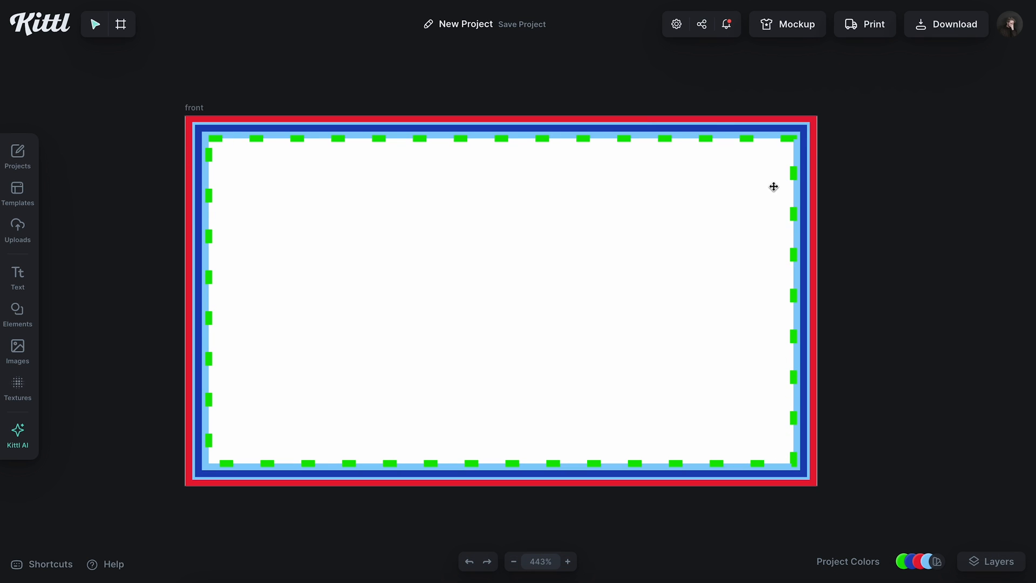
mouse_move(785, 183)
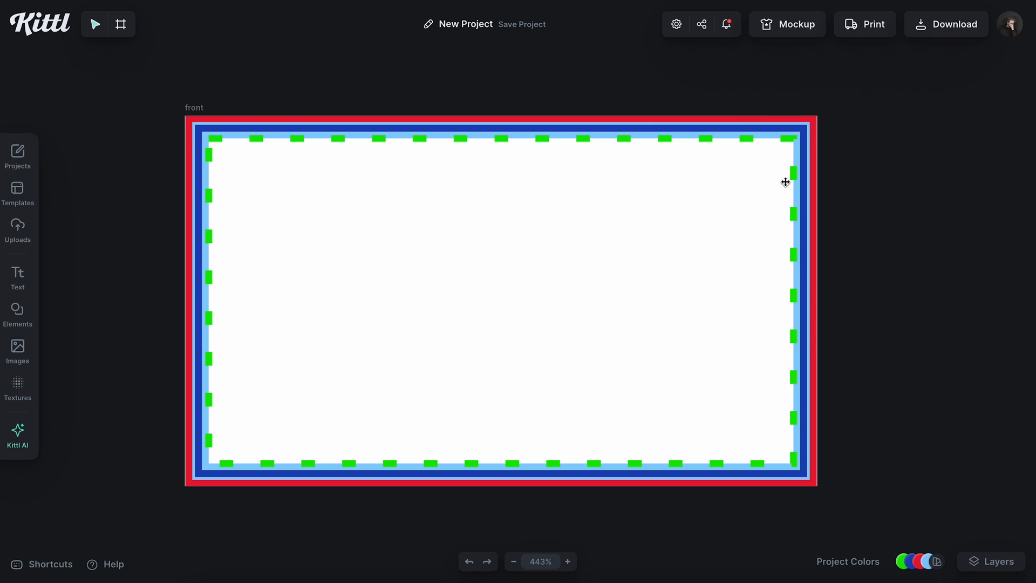
mouse_move(800, 130)
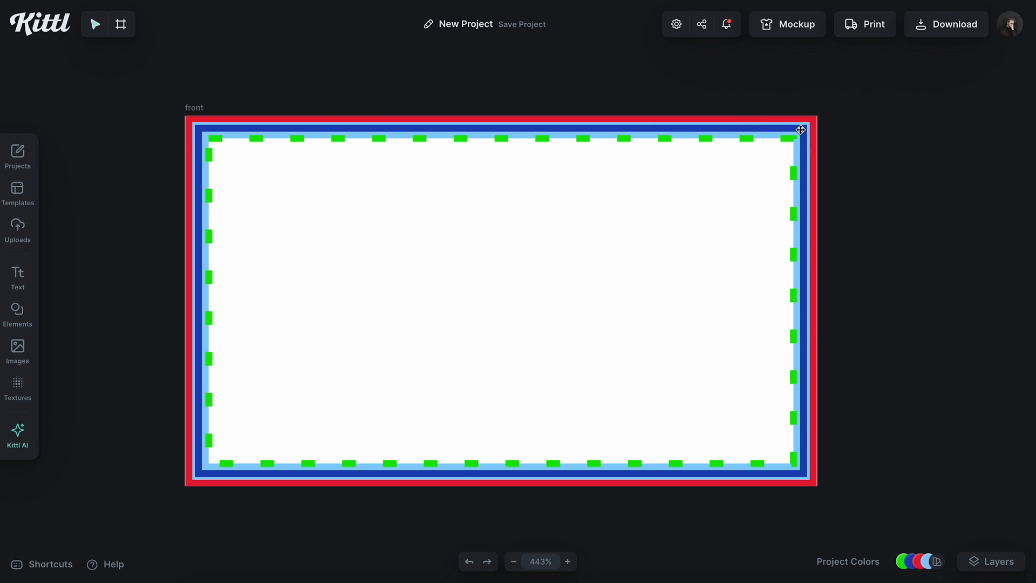
mouse_move(819, 149)
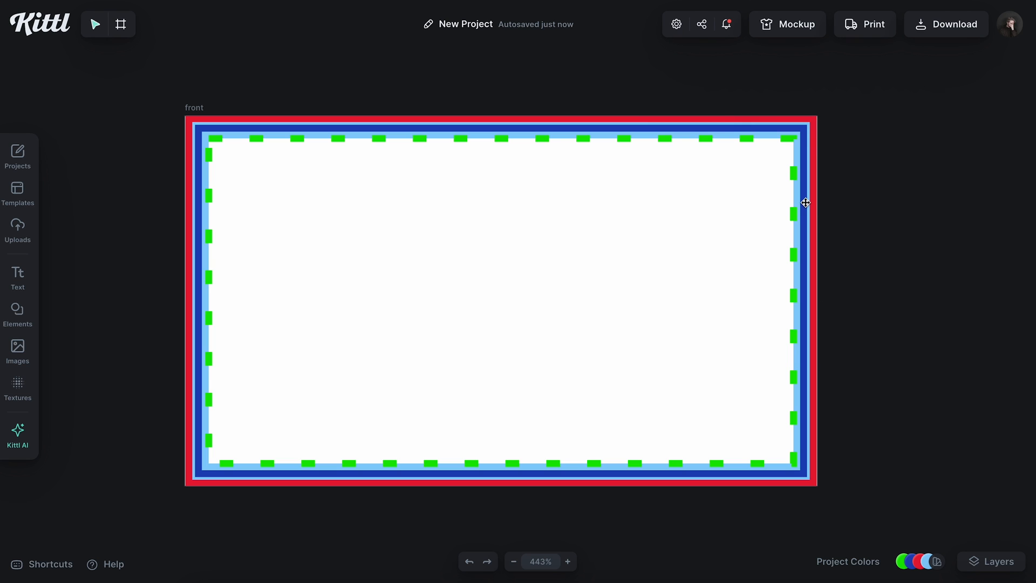
mouse_move(834, 184)
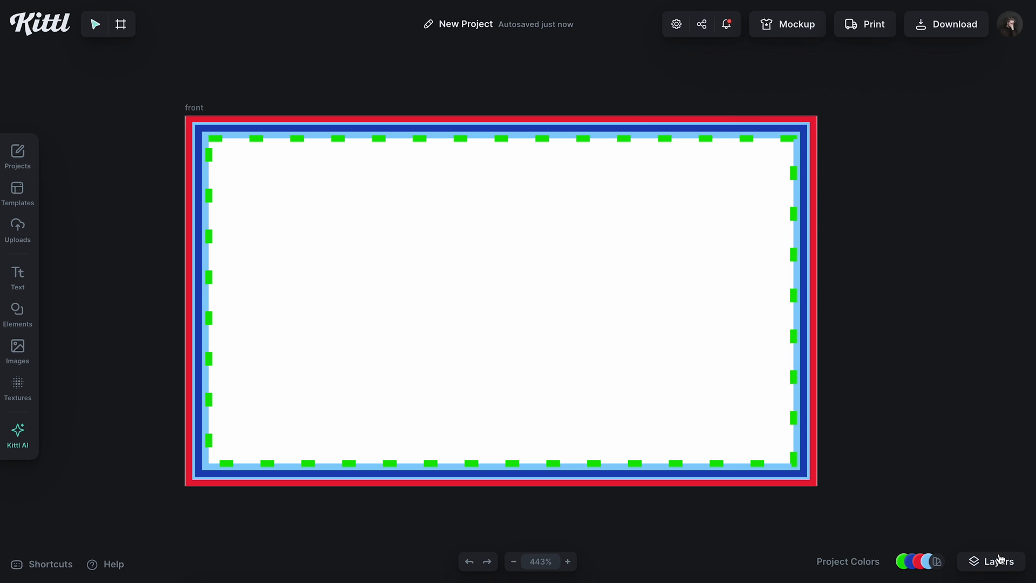
Lock the guide layer in the Layers list and set its opacity to 20%.
click(995, 561)
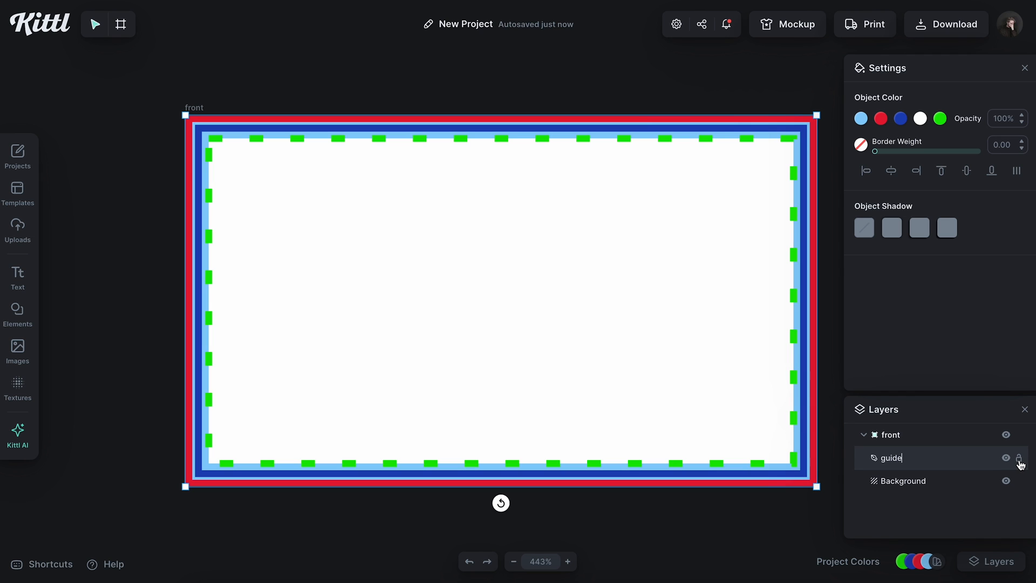
click(1021, 457)
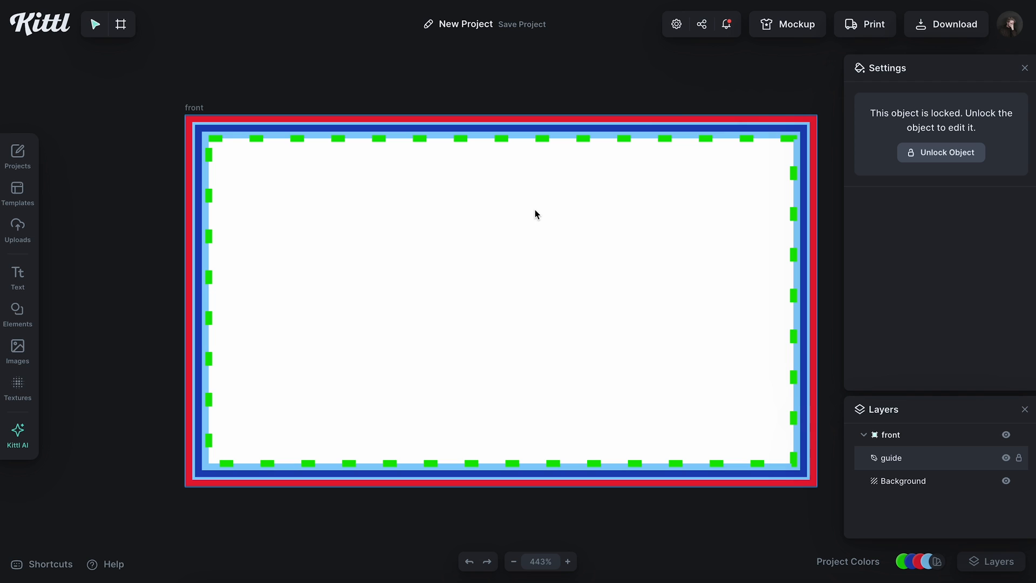
mouse_move(478, 321)
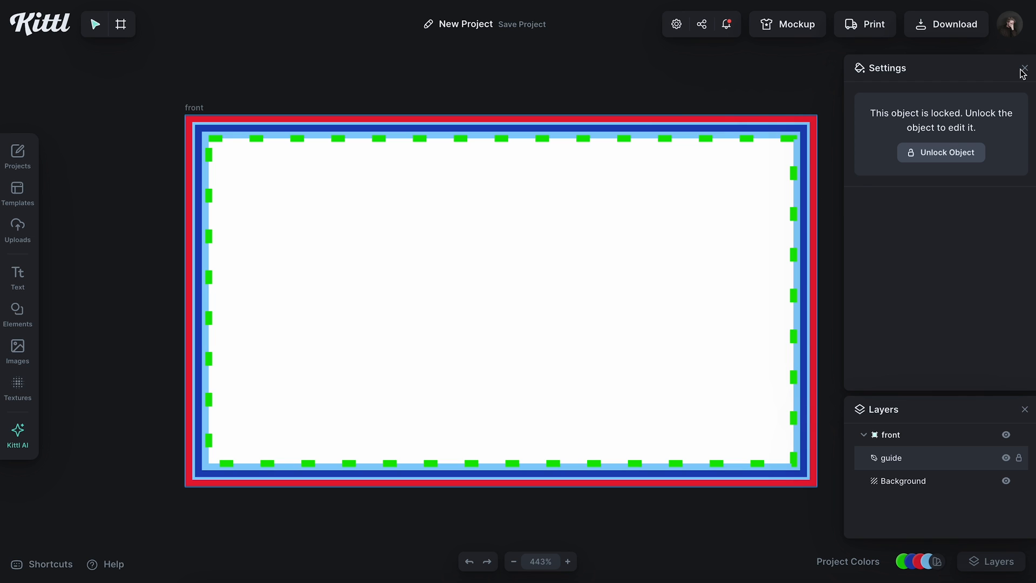
click(941, 152)
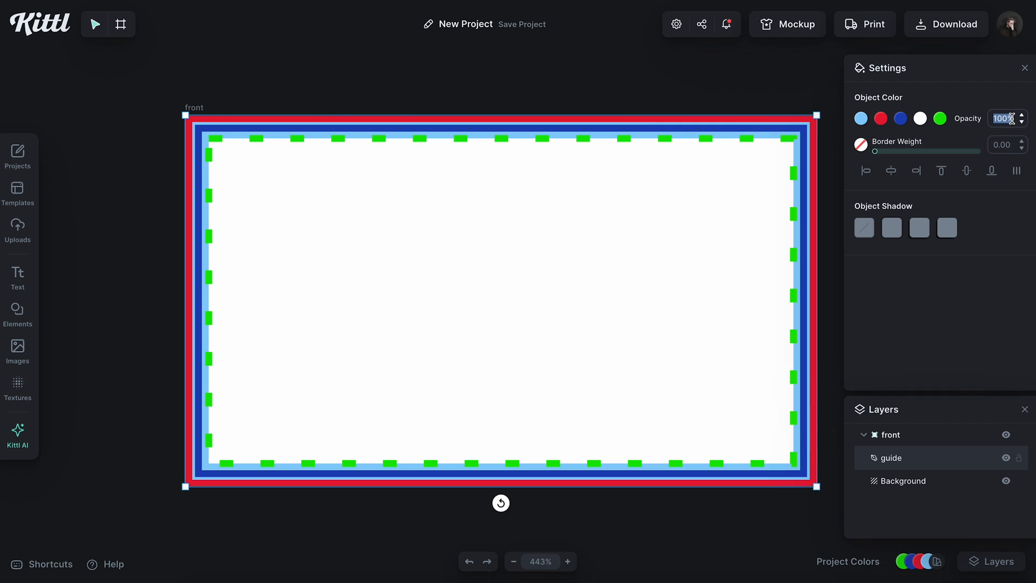
text(20)
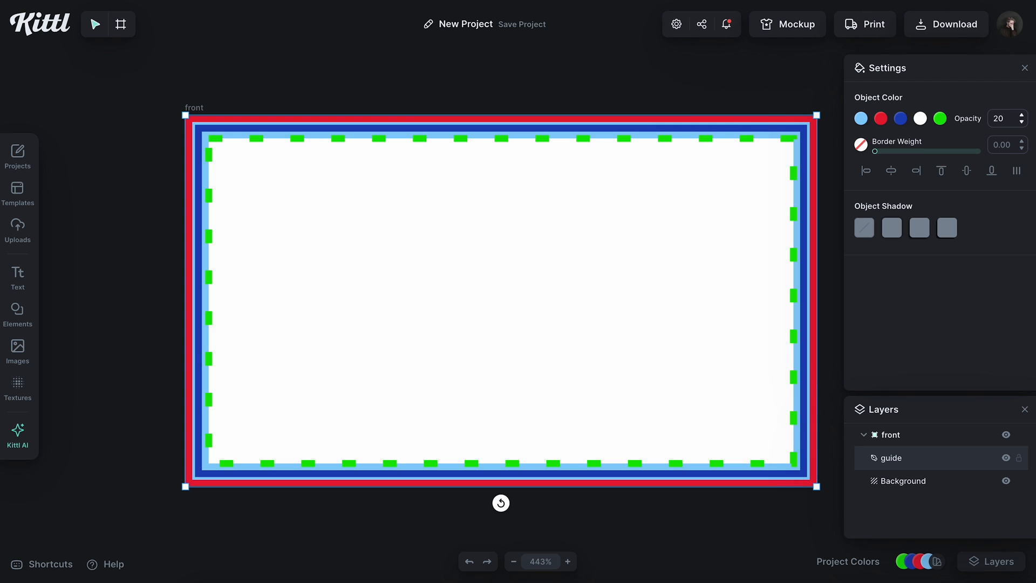
click(1006, 458)
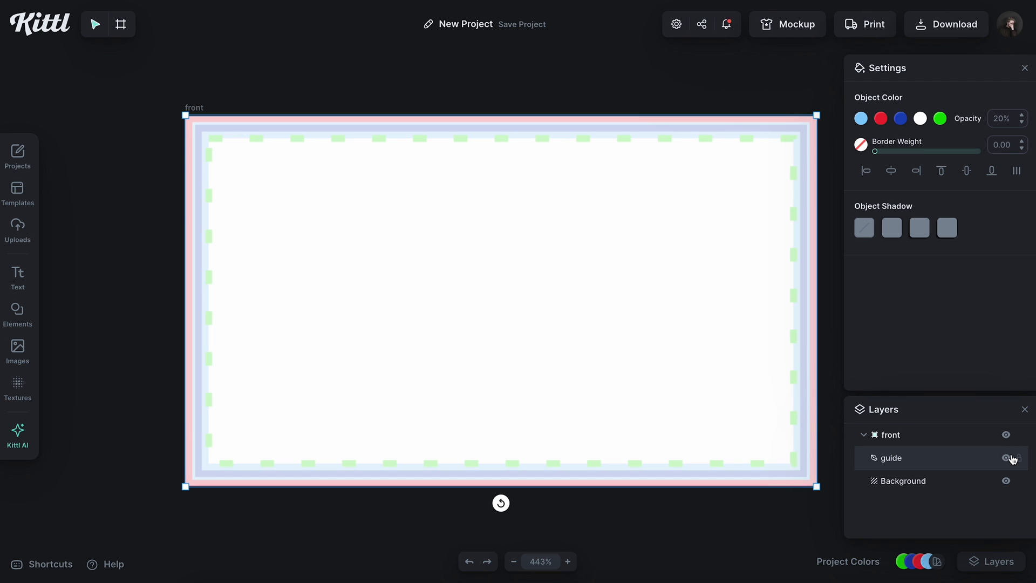
Toggle the guide layer's visibility and leave it hidden.
click(1005, 457)
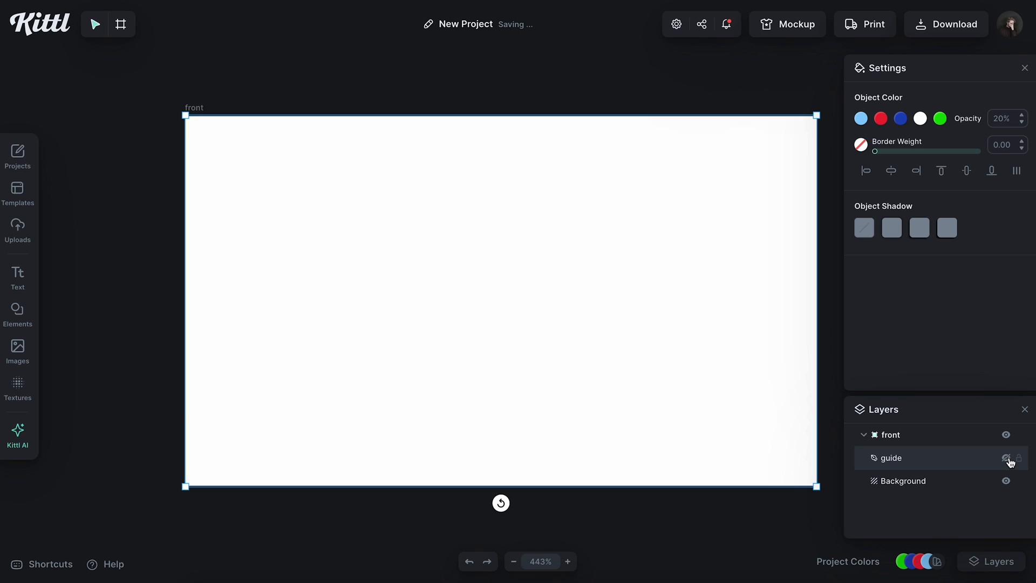
click(1007, 458)
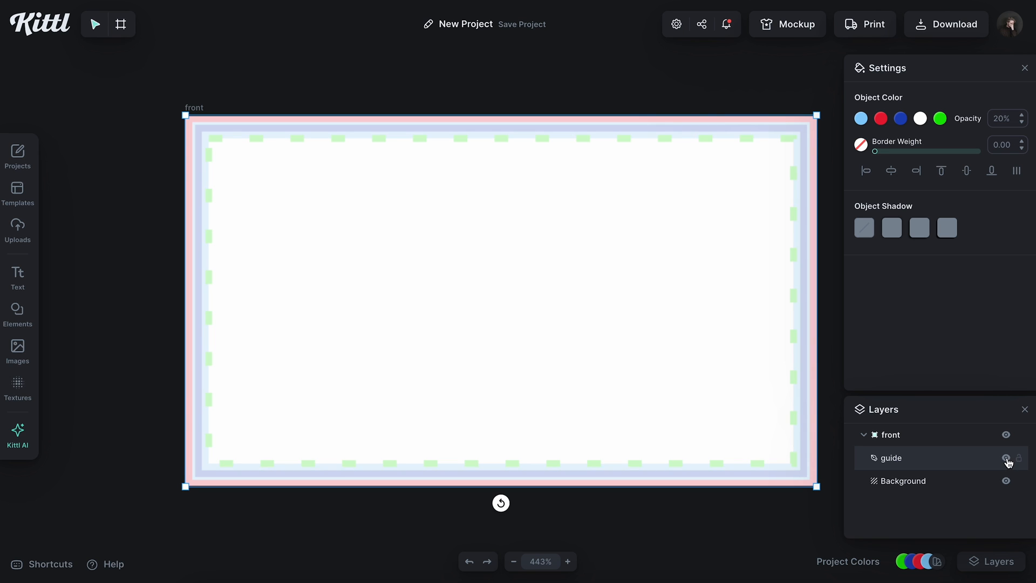
click(1020, 458)
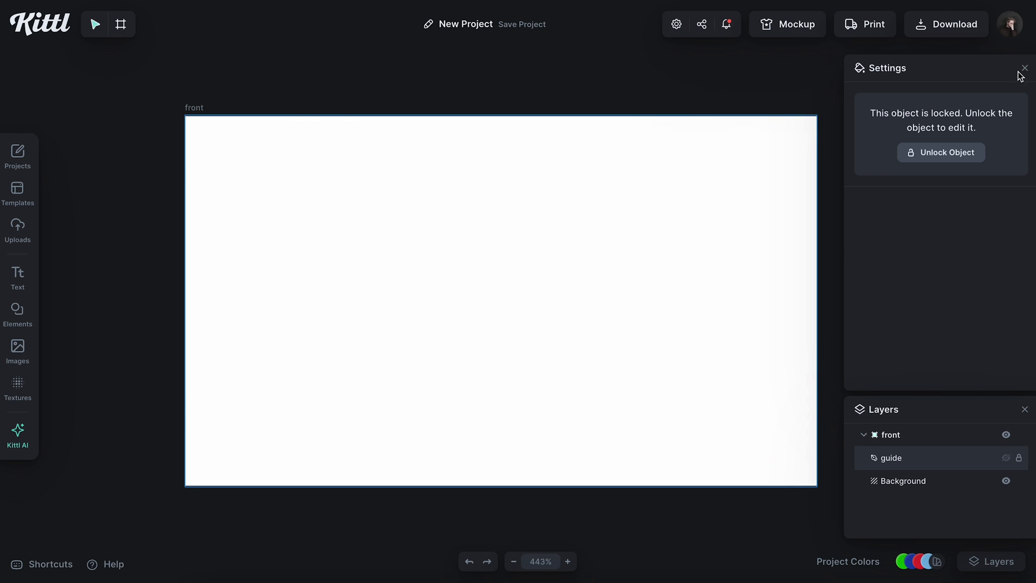
Recolour the card background to a pale greyish beige via the Solid Color picker.
click(859, 266)
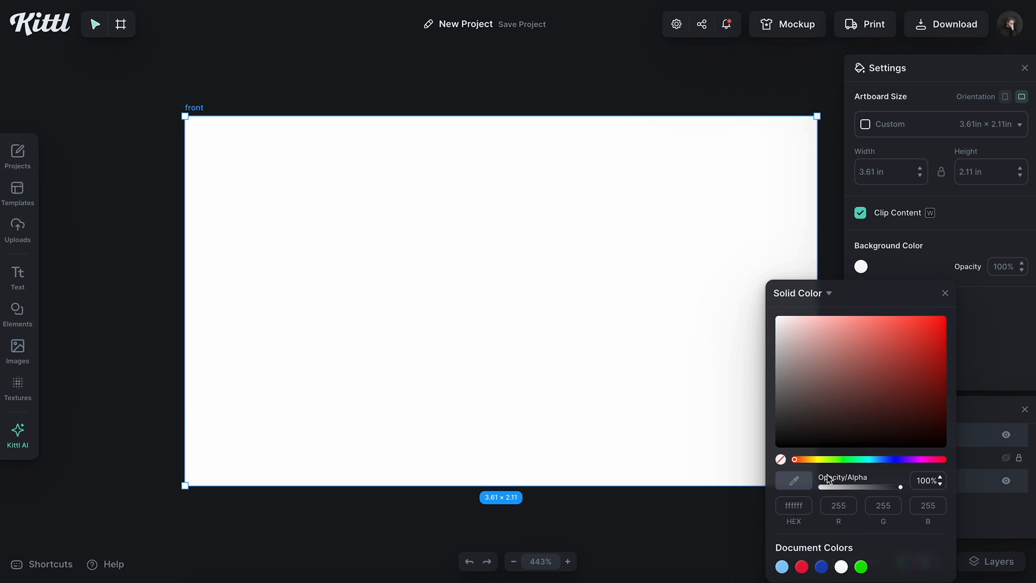
click(812, 375)
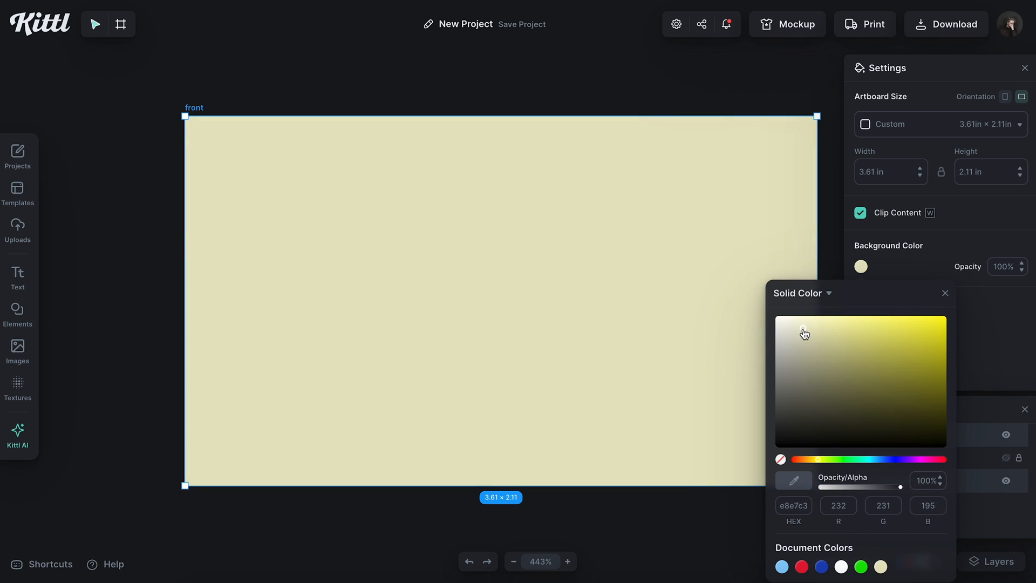
click(802, 332)
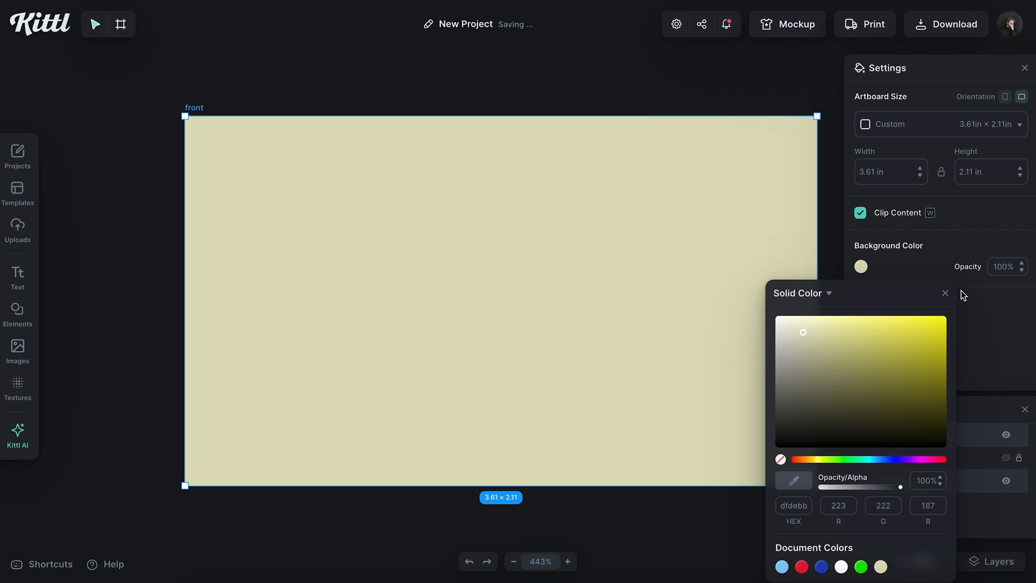
Add the radial gradient circle from Basic Shapes to the centre of the card.
click(17, 315)
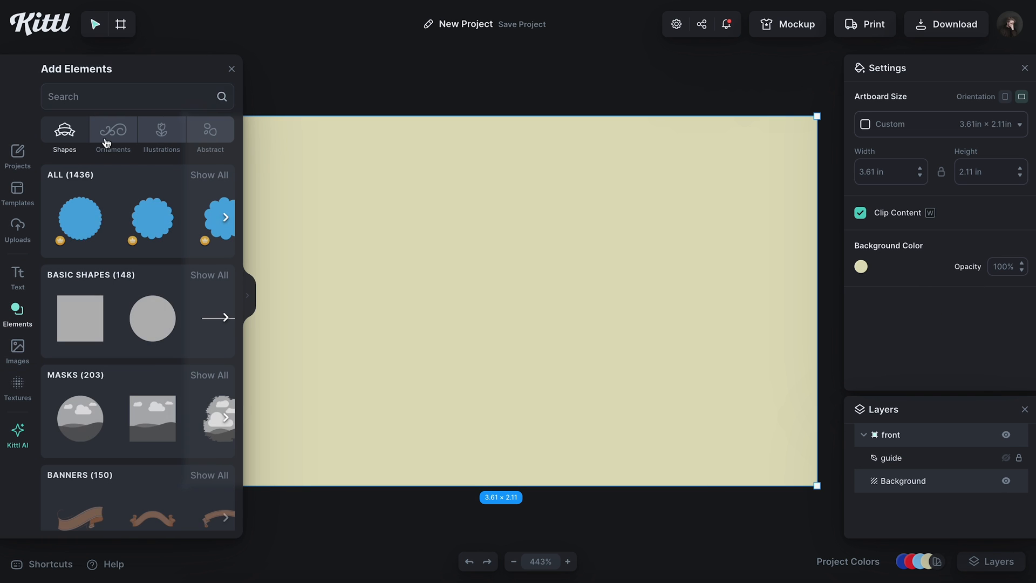
click(208, 275)
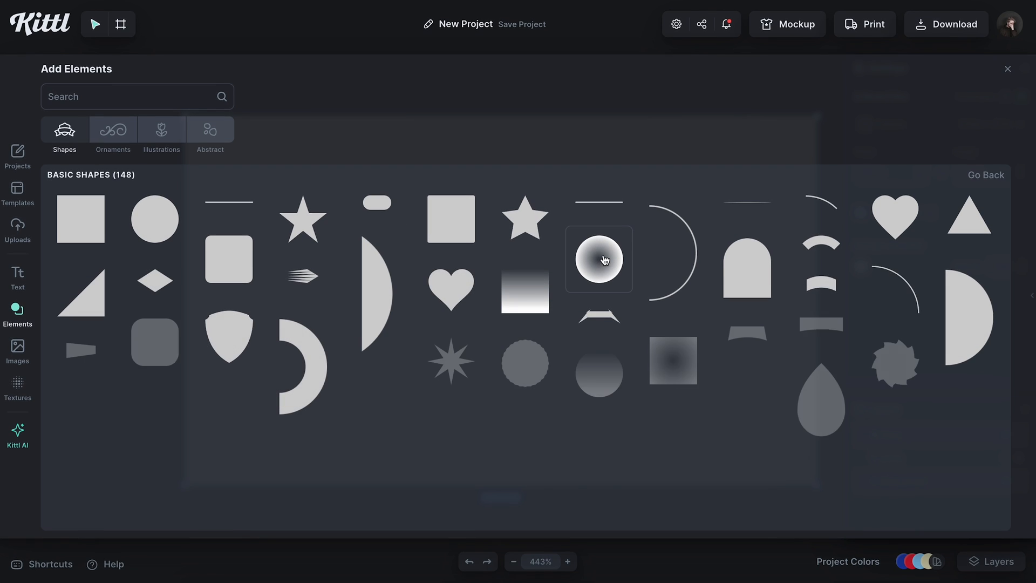
click(598, 258)
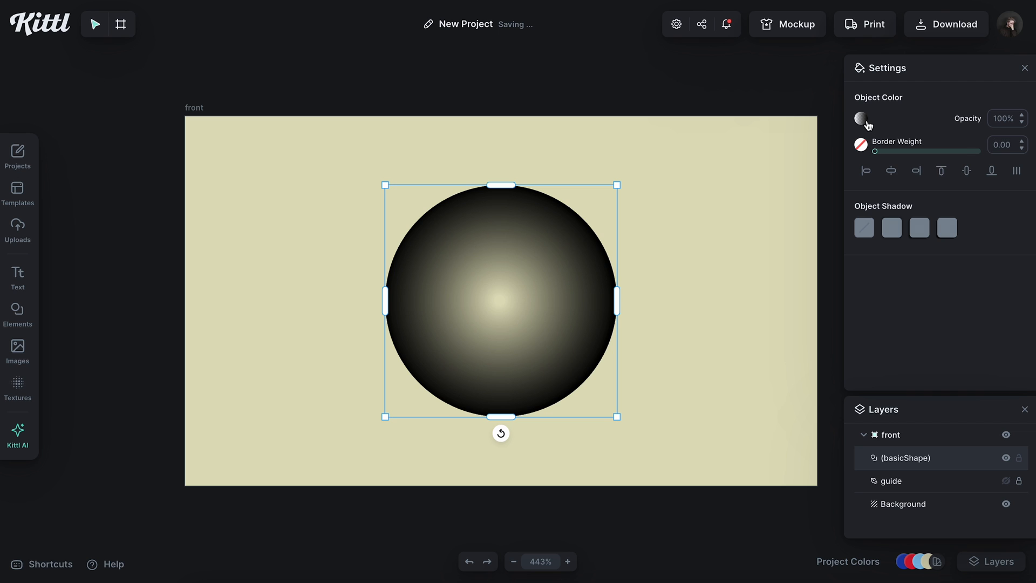
Recolour the circle's gradient to pink and cream background, reversed so pink sits at the centre.
click(861, 119)
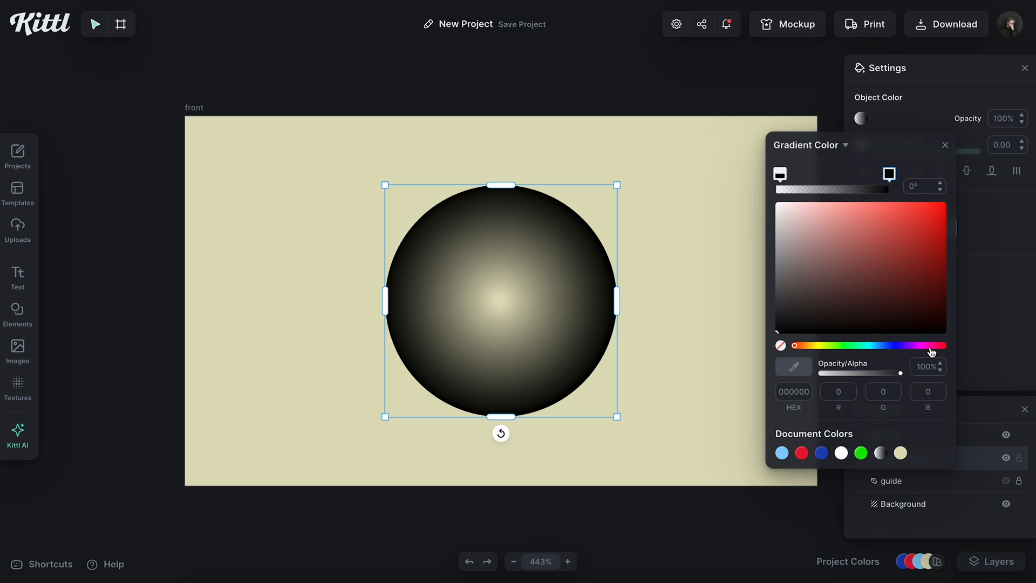
click(851, 220)
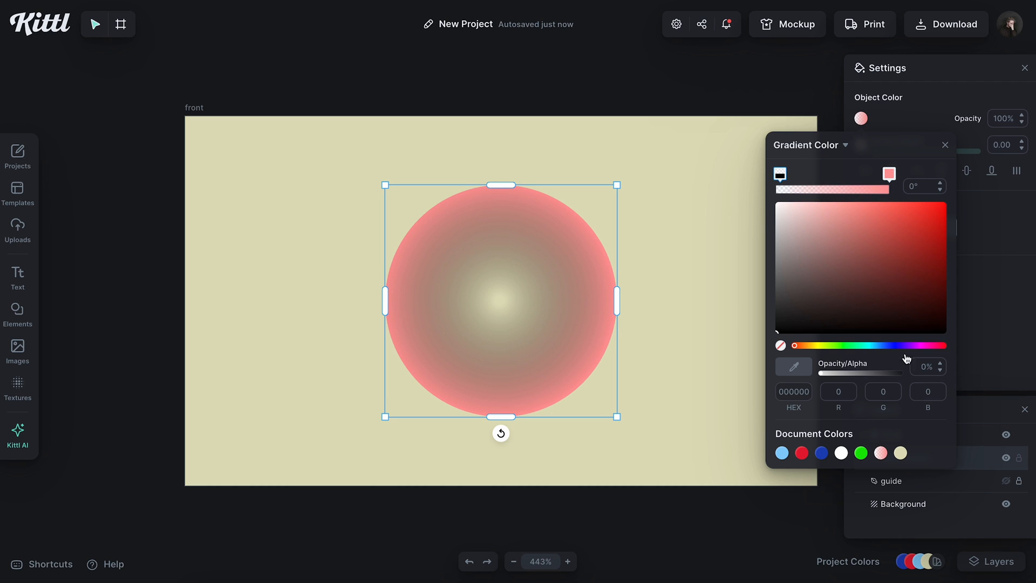
click(899, 452)
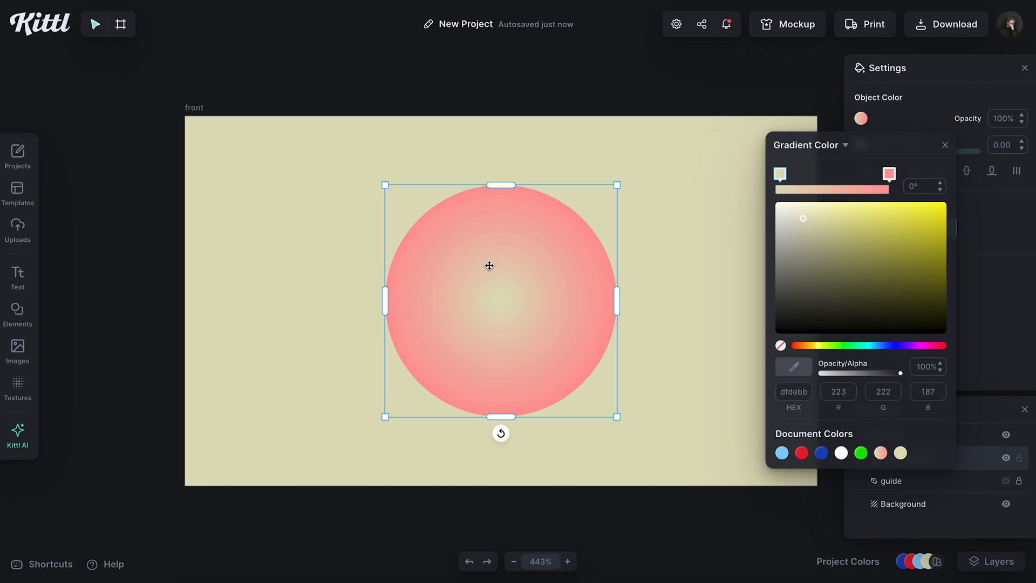
mouse_move(587, 235)
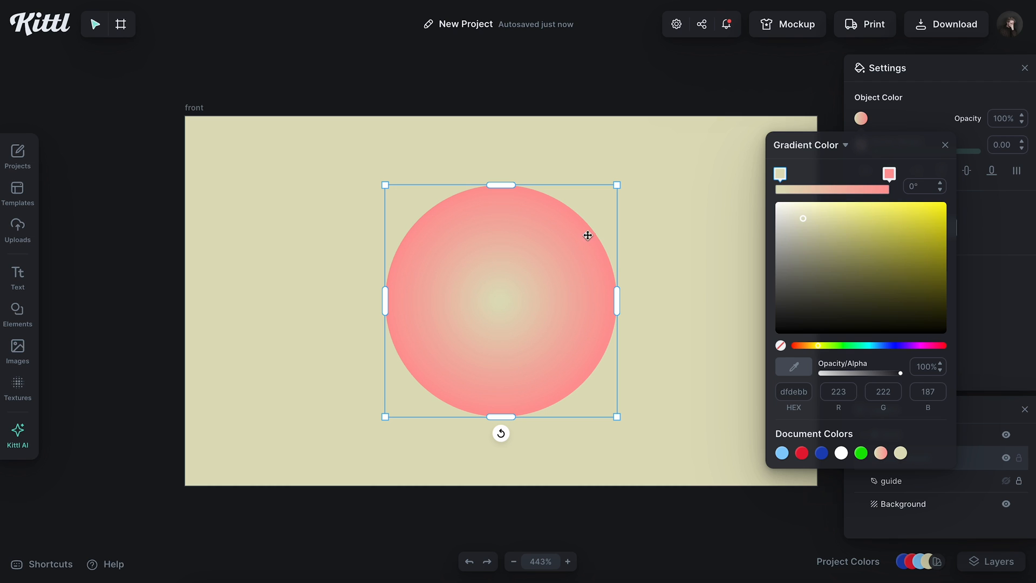
mouse_move(602, 291)
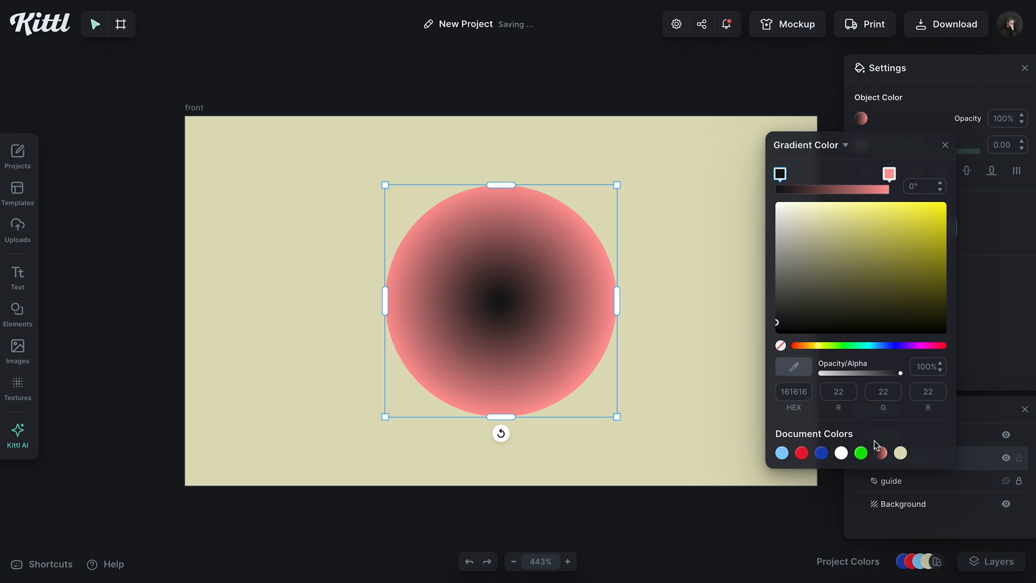
click(803, 218)
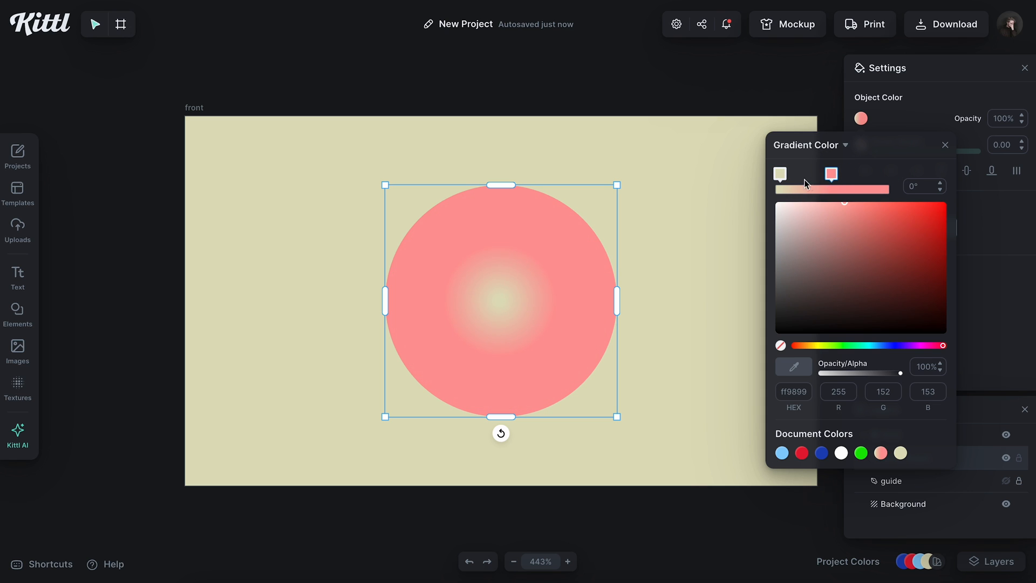
click(882, 172)
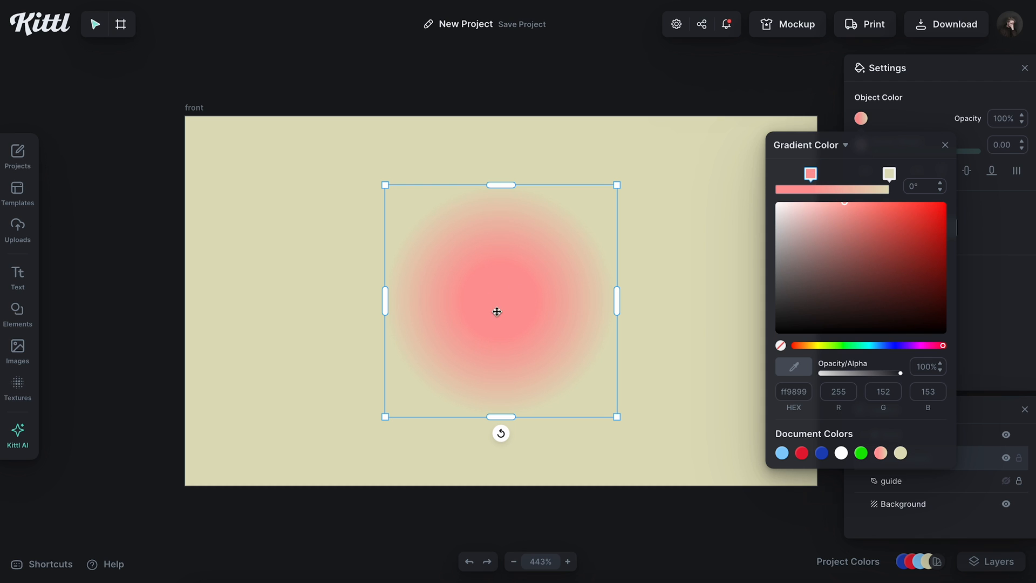
mouse_move(713, 261)
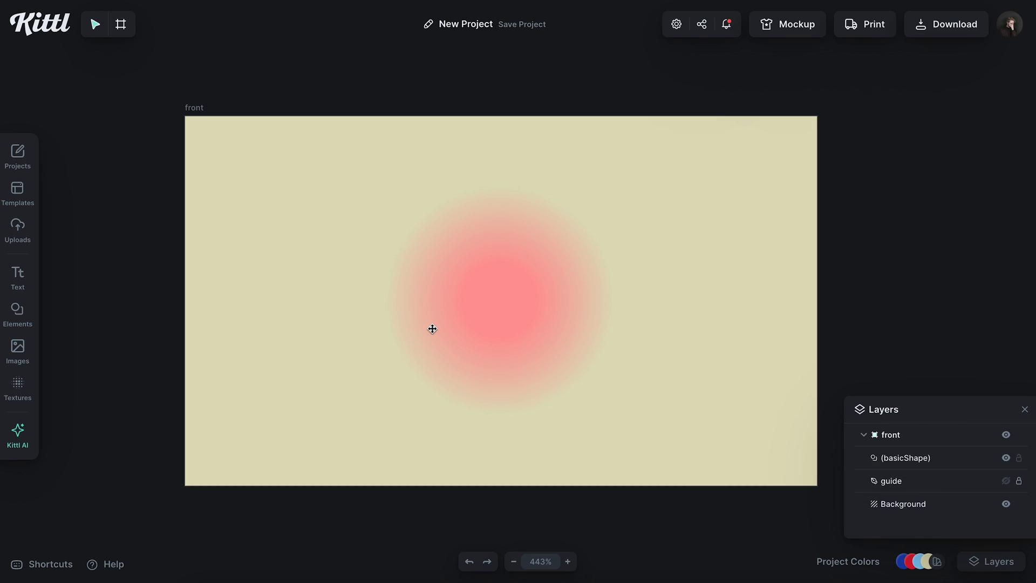
Add a headline in Playfair Display reading 'Hello!' on the front card.
click(17, 274)
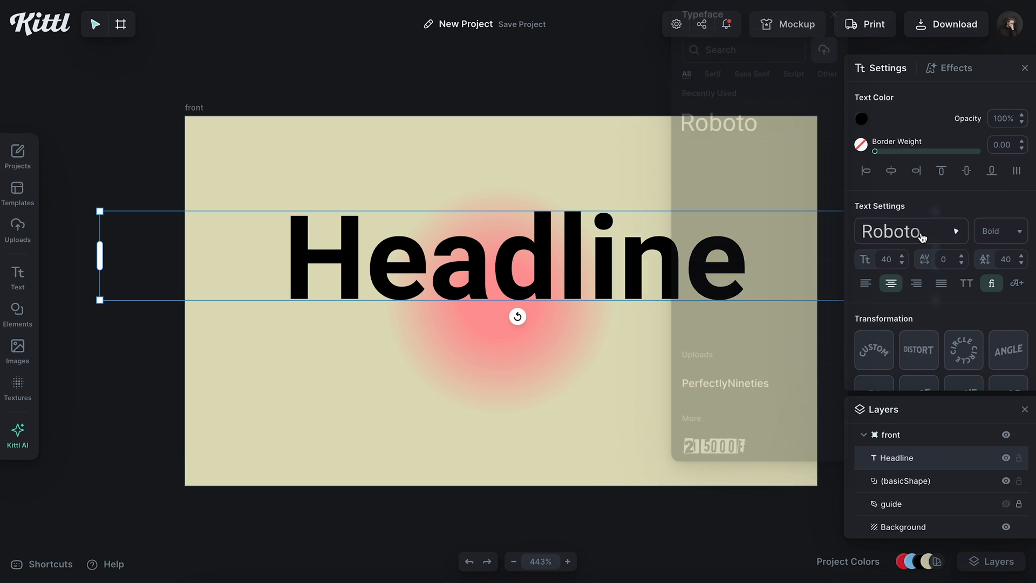
click(748, 240)
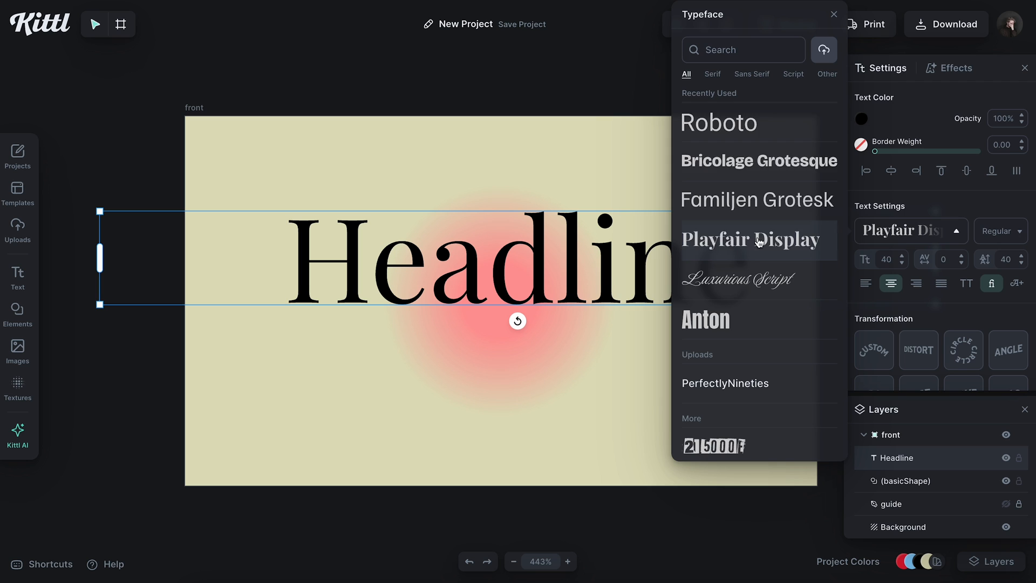
click(833, 14)
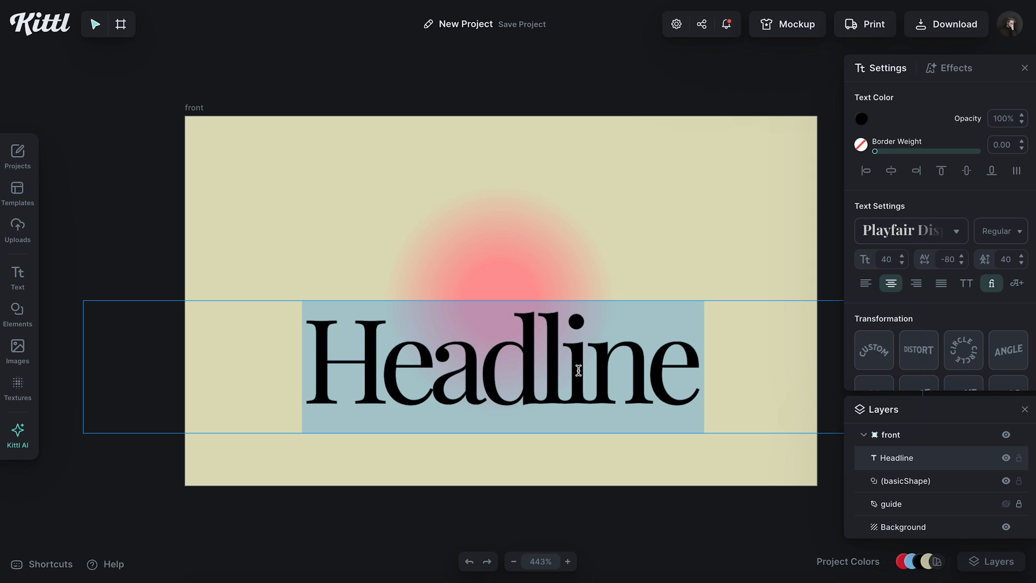
text(Hello!)
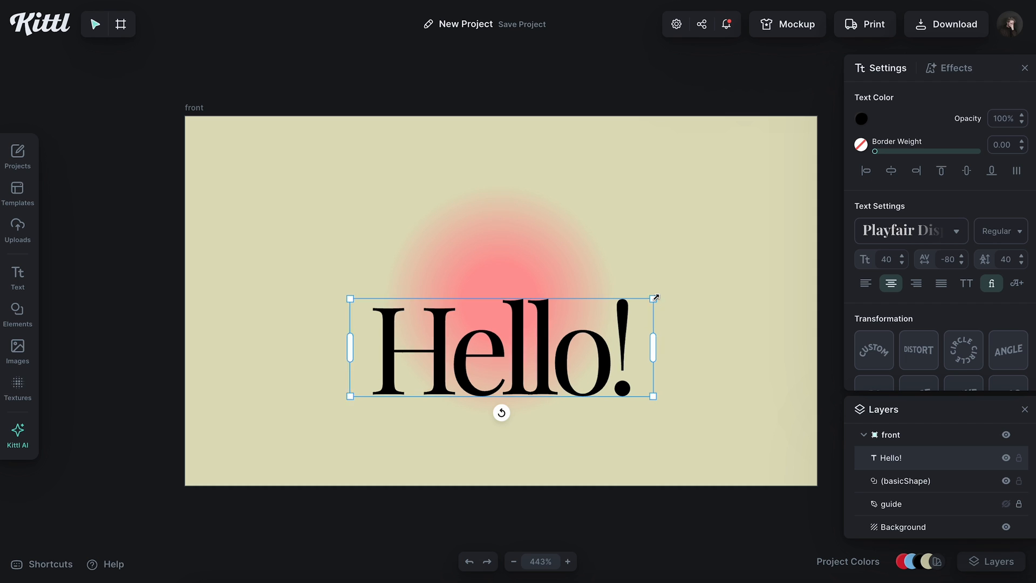
Scale the 'Hello!' text up to size 90 so it spans the card width.
drag(654, 297, 807, 249)
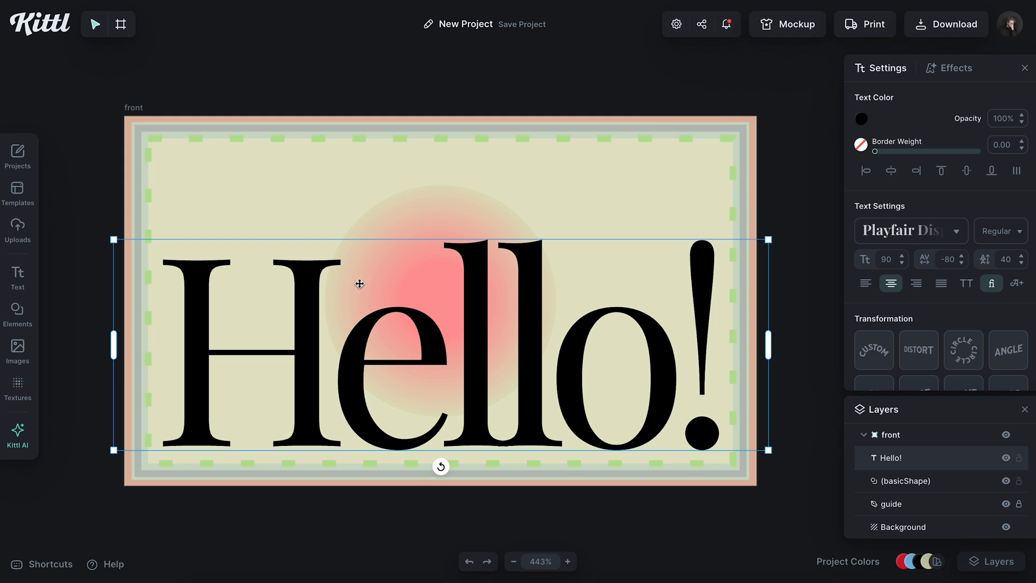
click(1007, 503)
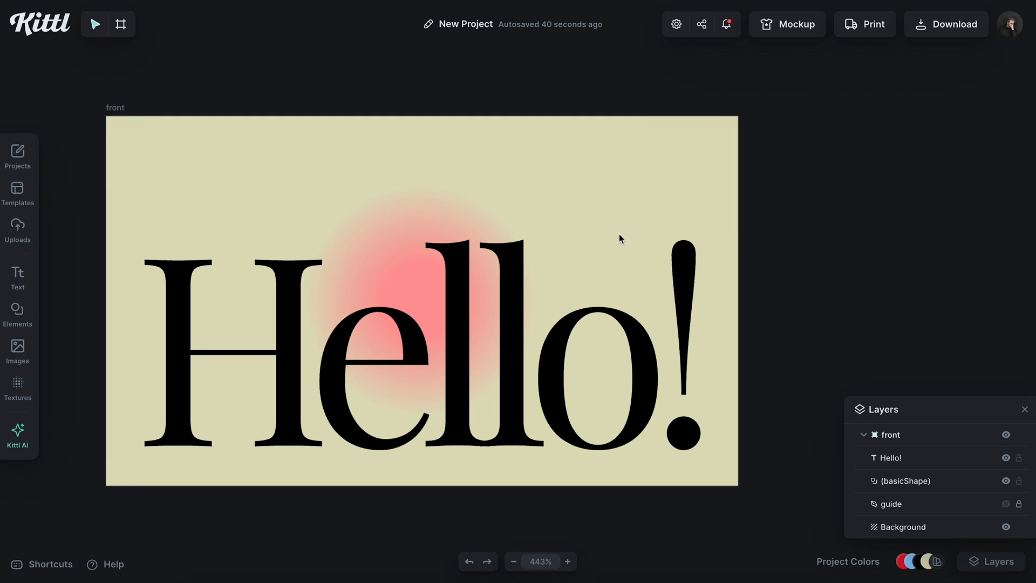
mouse_move(549, 270)
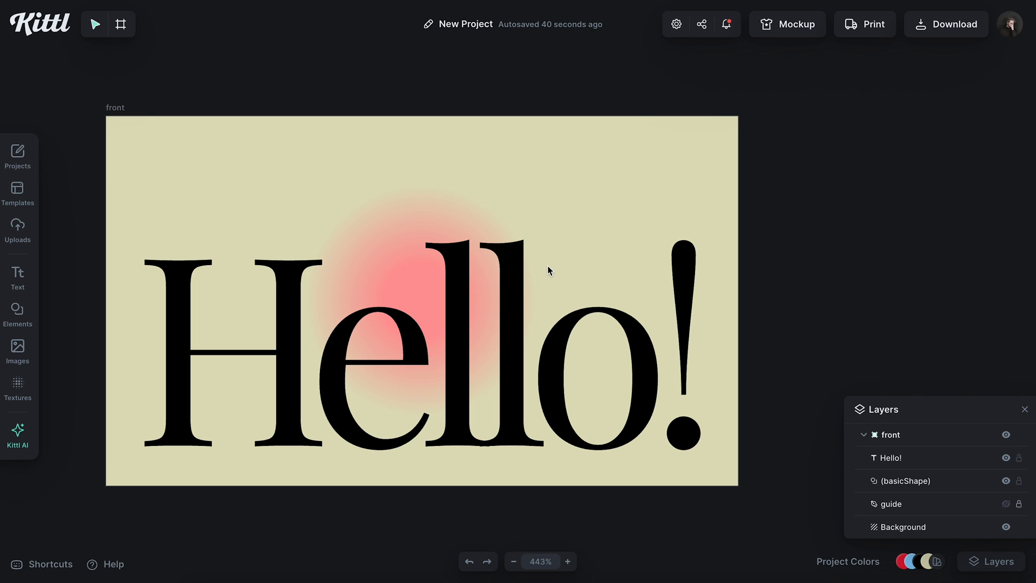
mouse_move(113, 115)
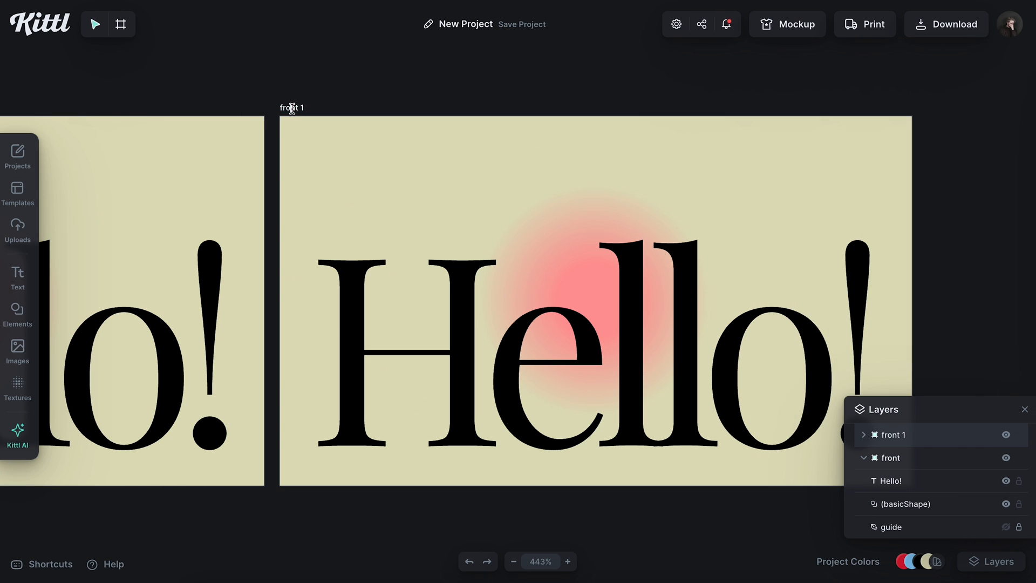
Name the duplicated artboard 'back' and give it a 'Headline' text at size 18.
text(back)
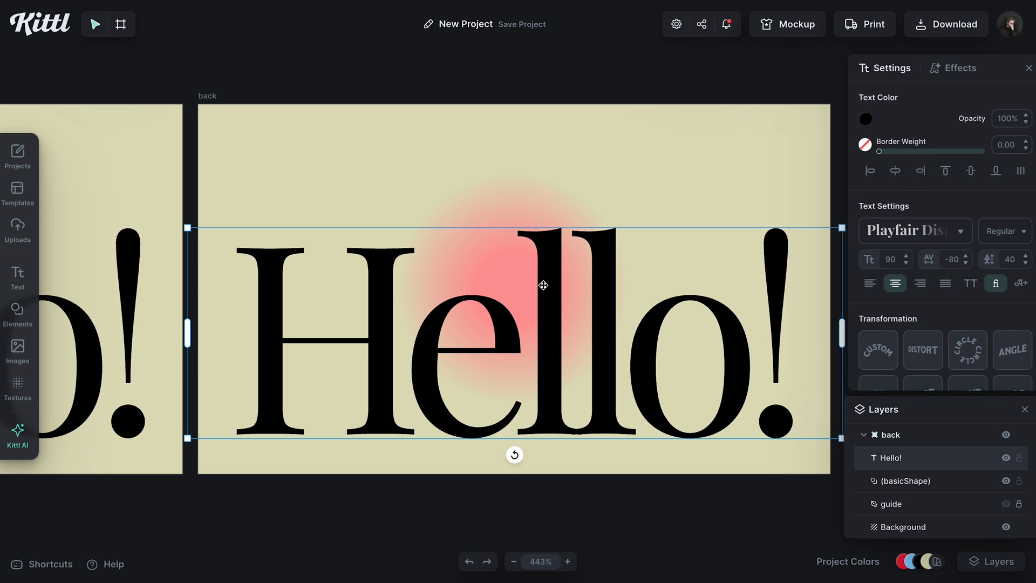
text(Headline)
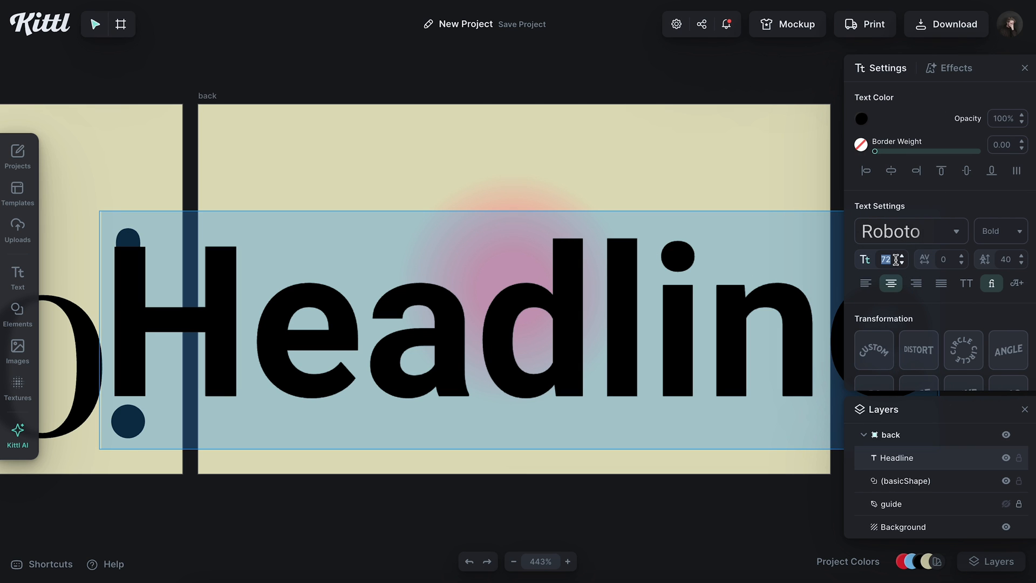
click(910, 230)
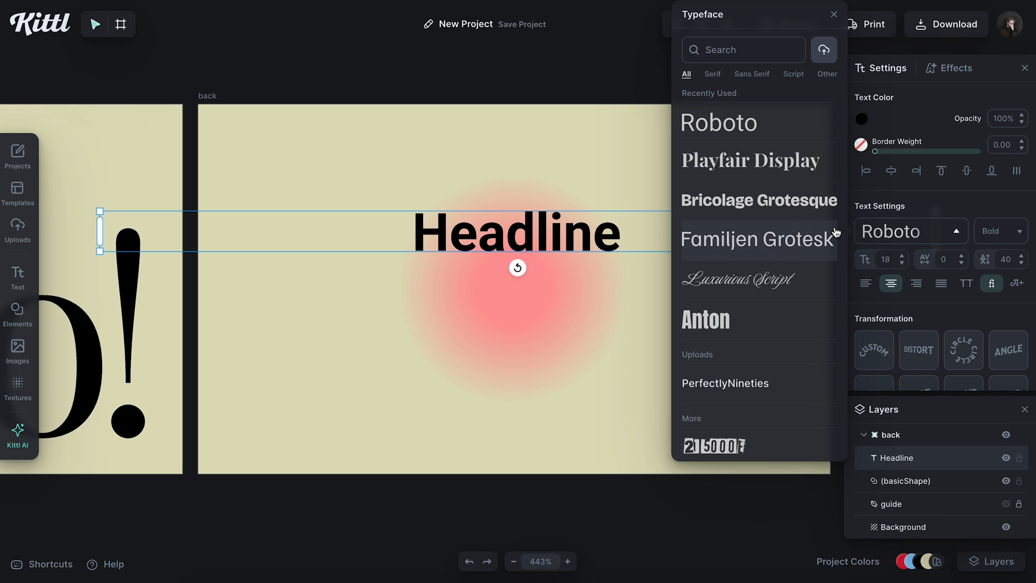
mouse_move(776, 254)
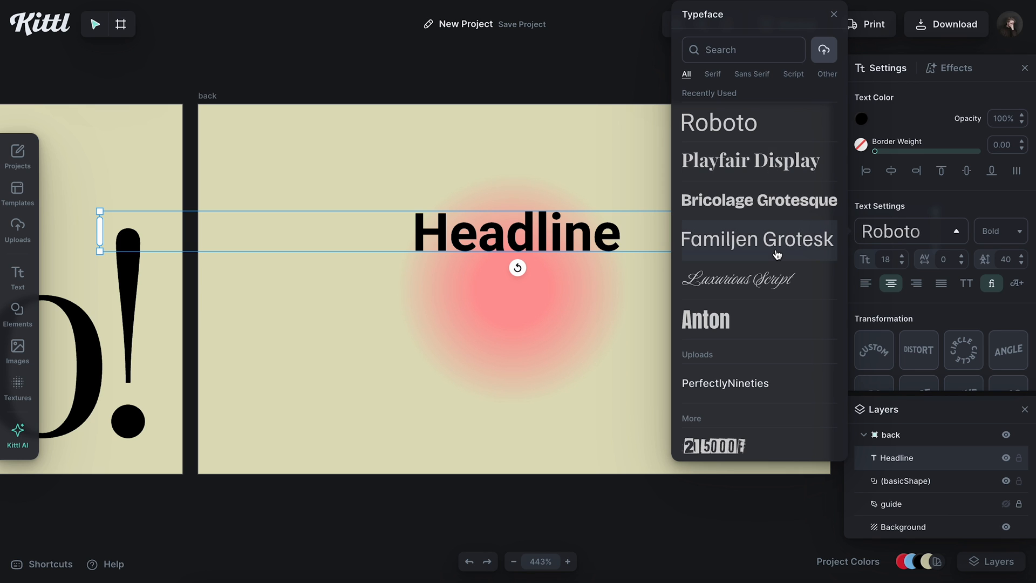
Switch the back headline to Familjen Grotesk with tighter letter spacing.
click(758, 239)
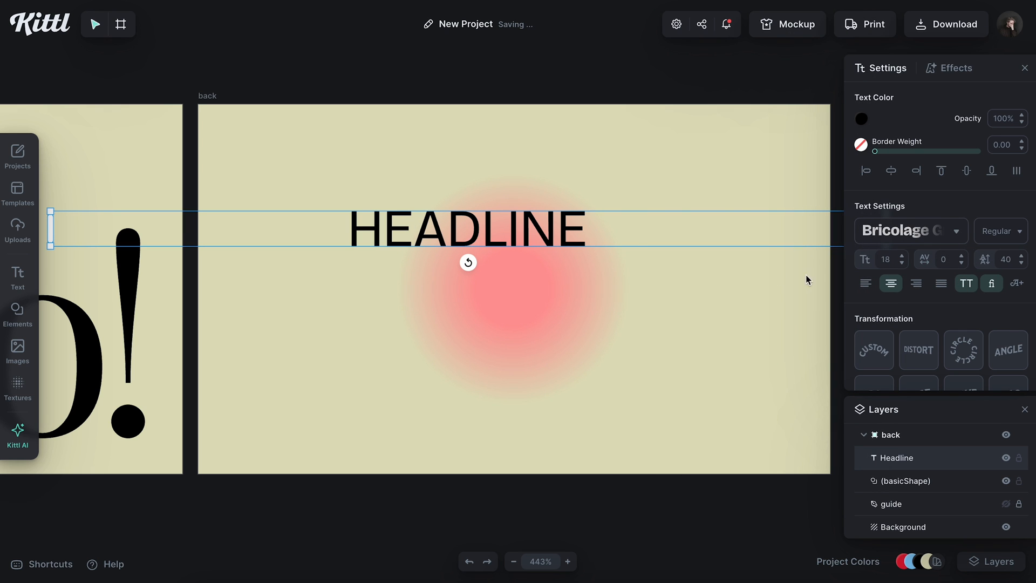
click(905, 231)
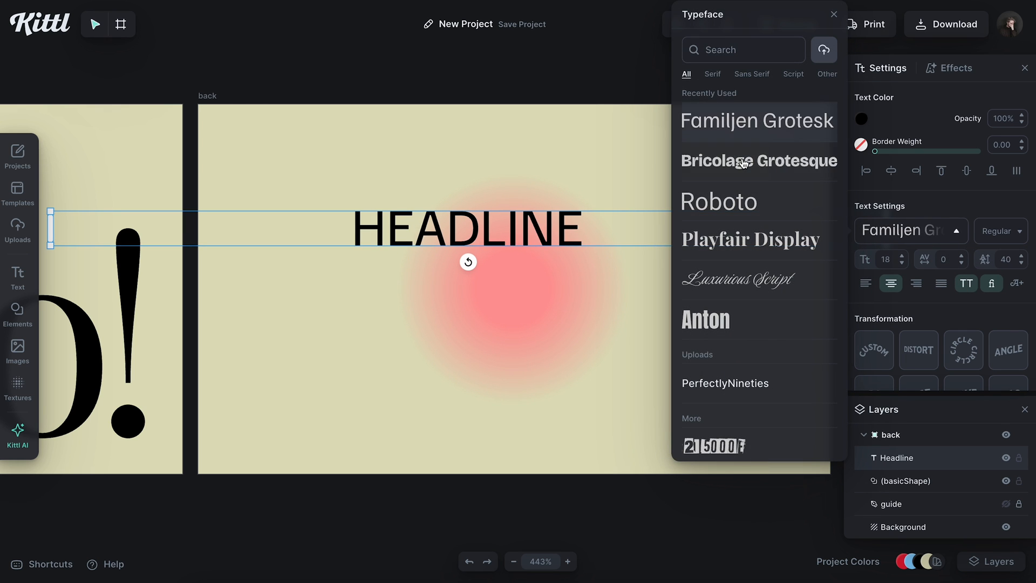
click(834, 14)
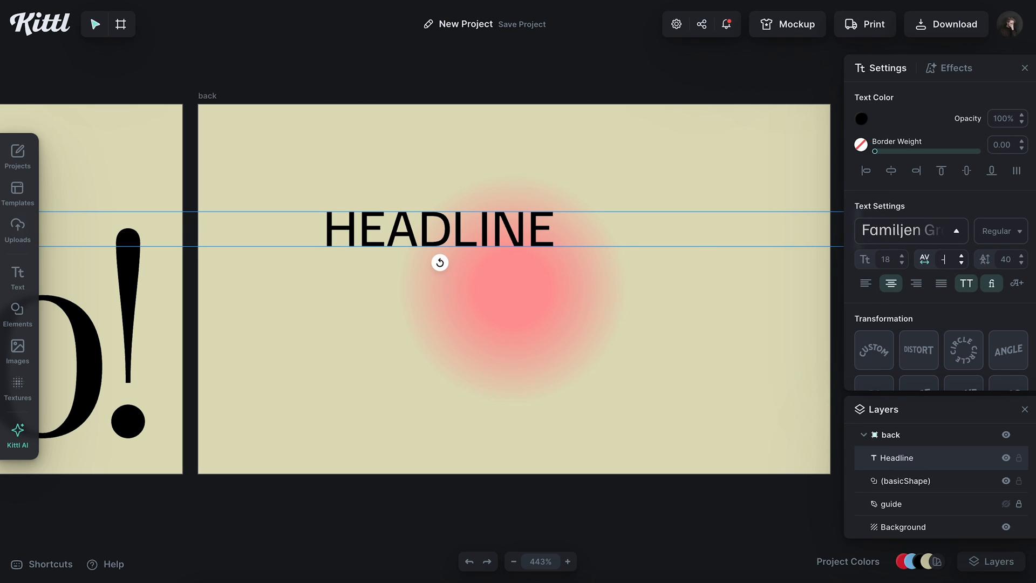
click(865, 282)
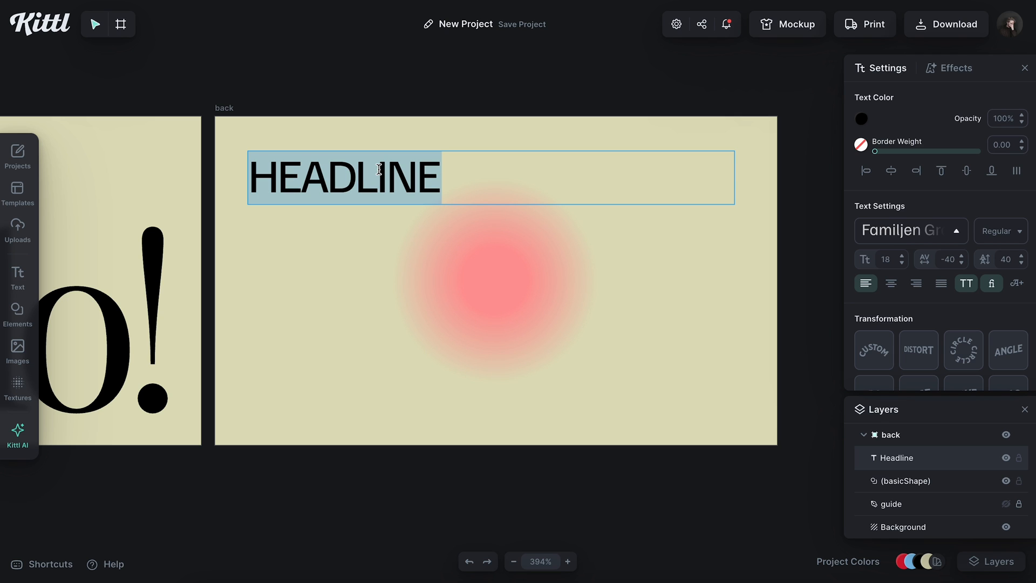
text(MY NAME IS)
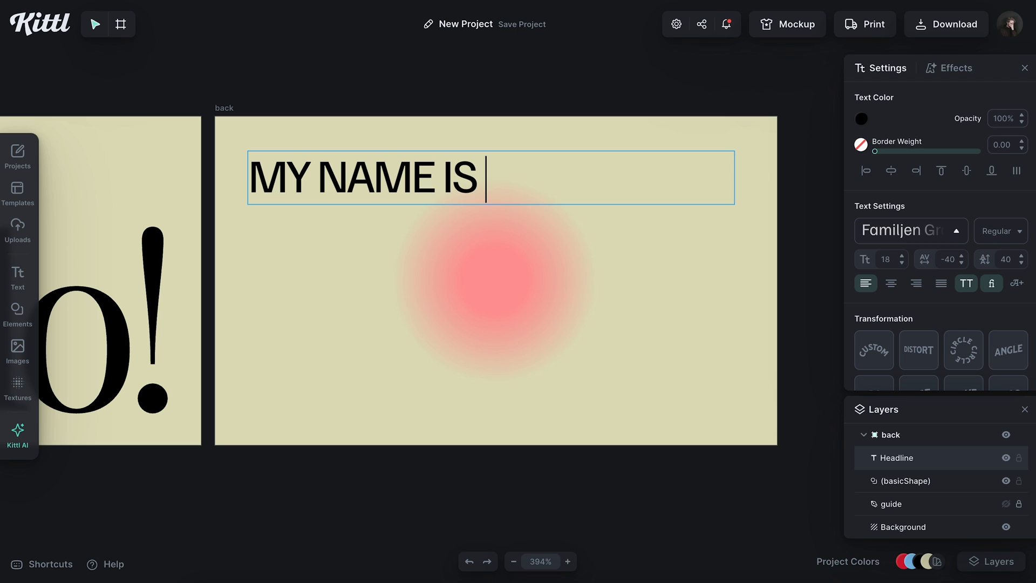
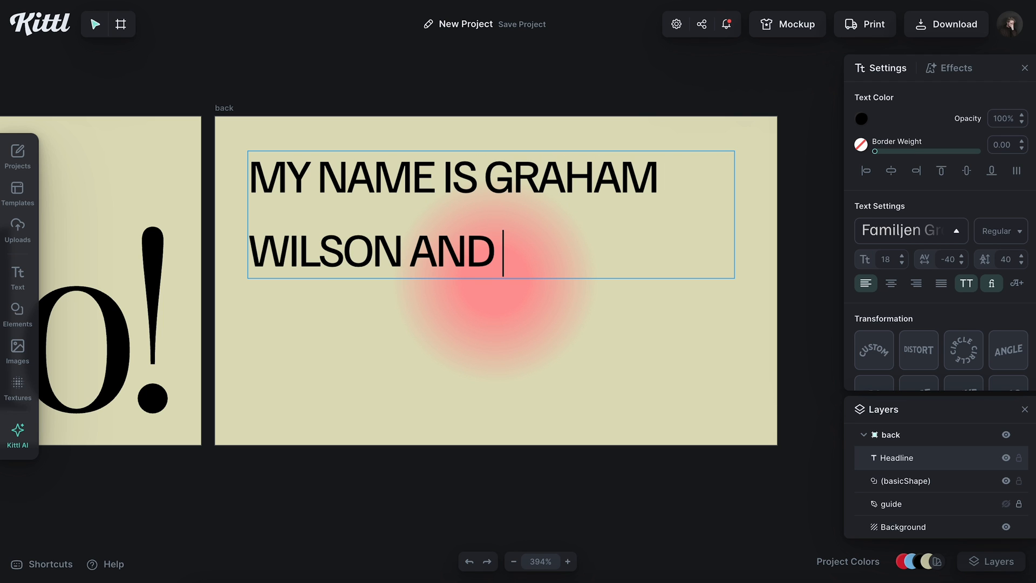
text(I'M A GRAPHIC D)
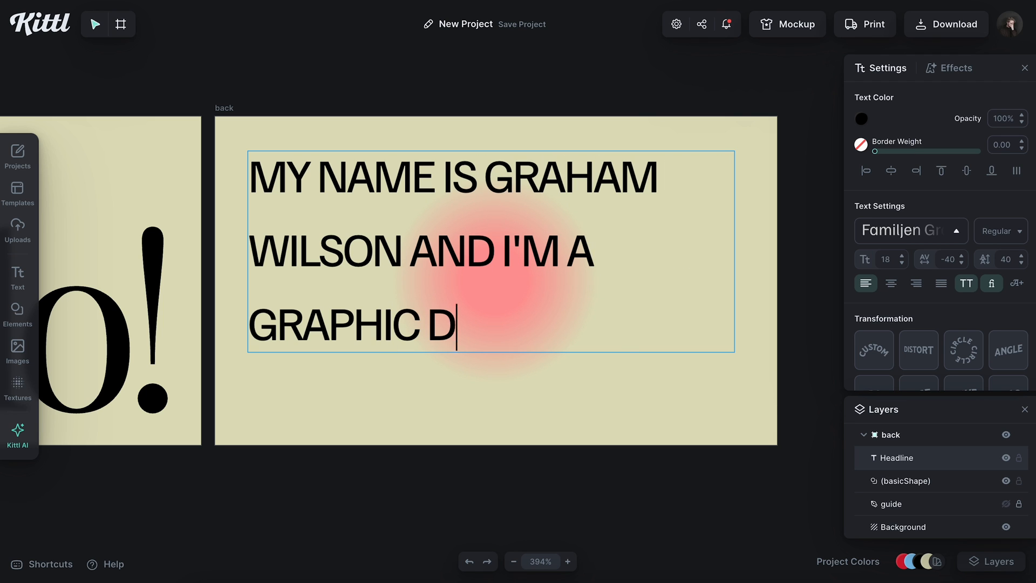
text(ESIGNER FORM RALEIGH)
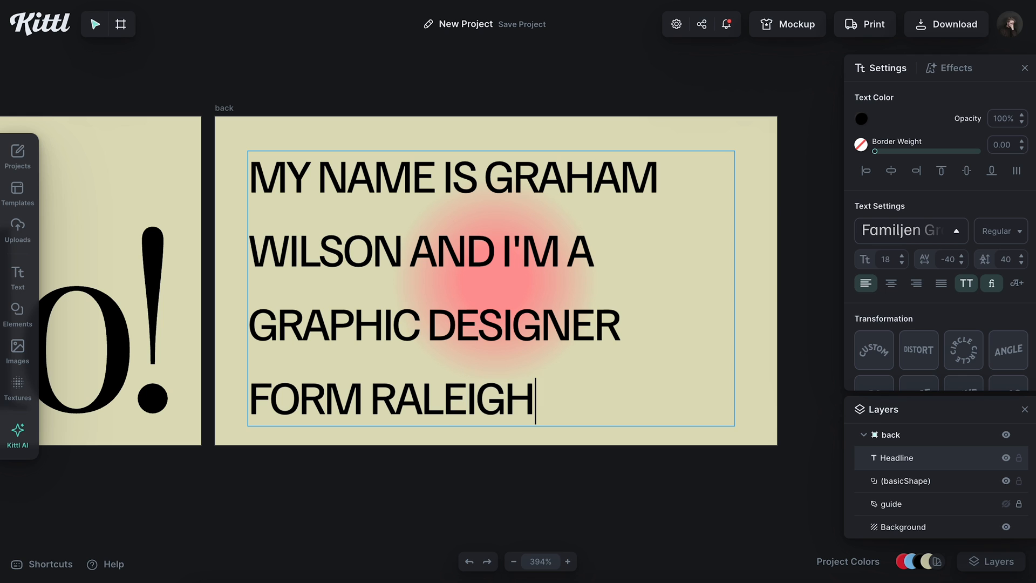
text(, NC)
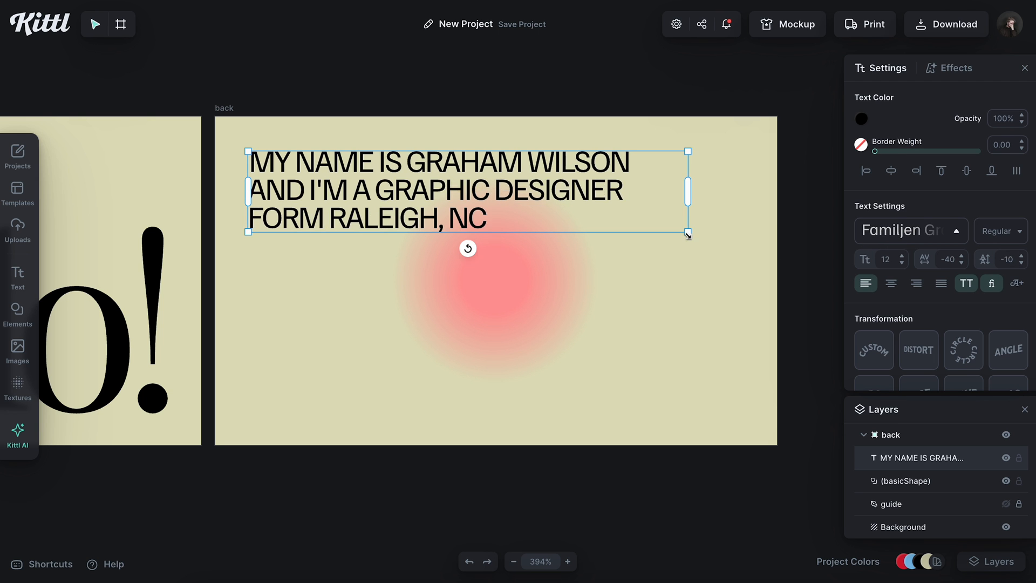
Resize the introduction to size 14 and append an asterisk.
drag(687, 190, 783, 195)
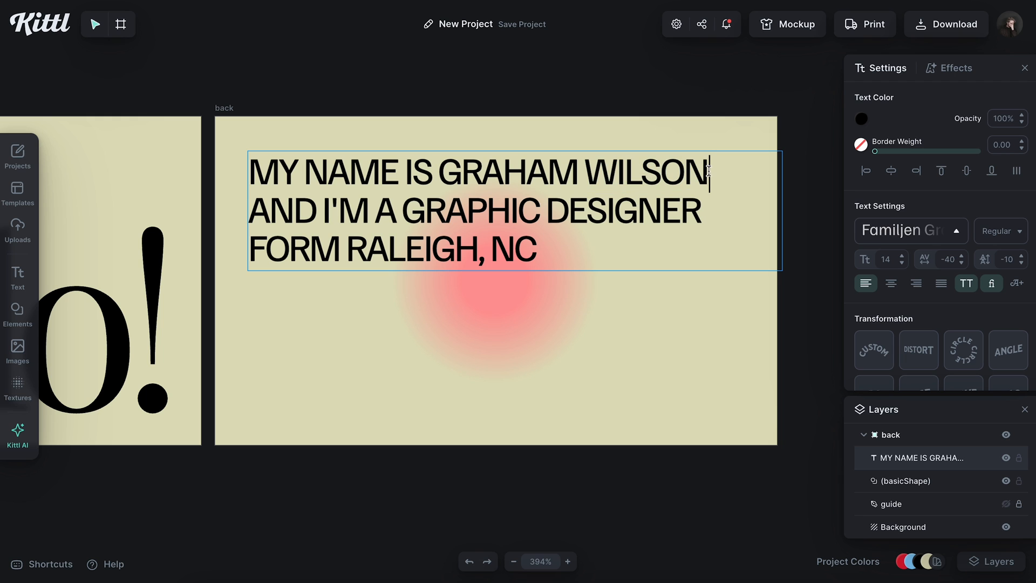
text(*)
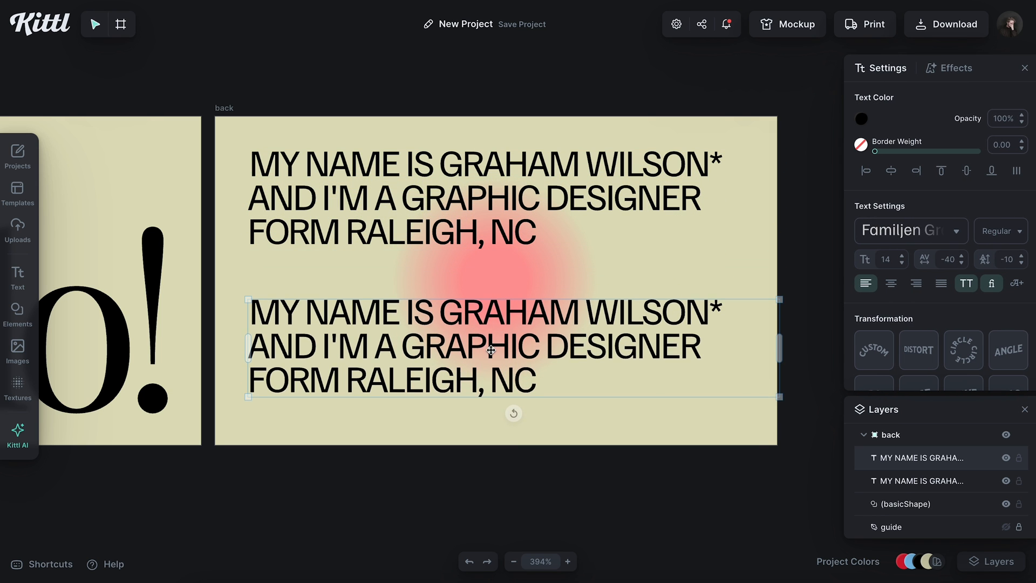
drag(490, 350, 490, 367)
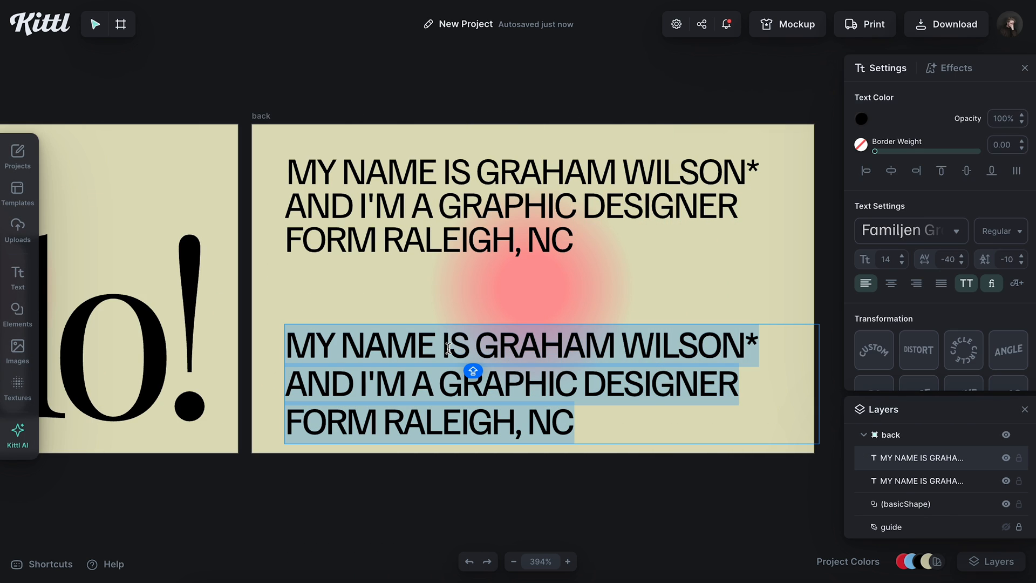
text((555)
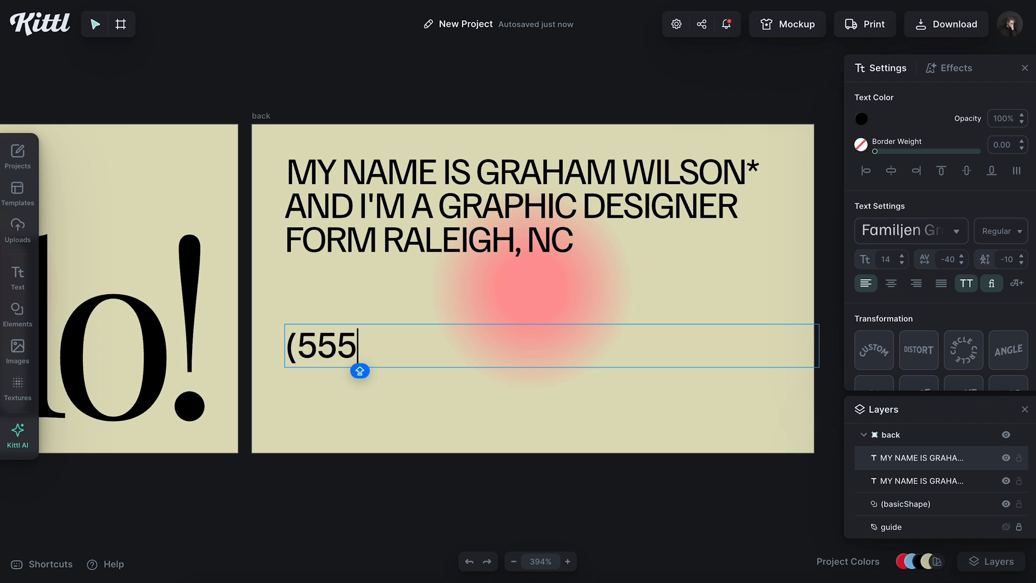
text()-)
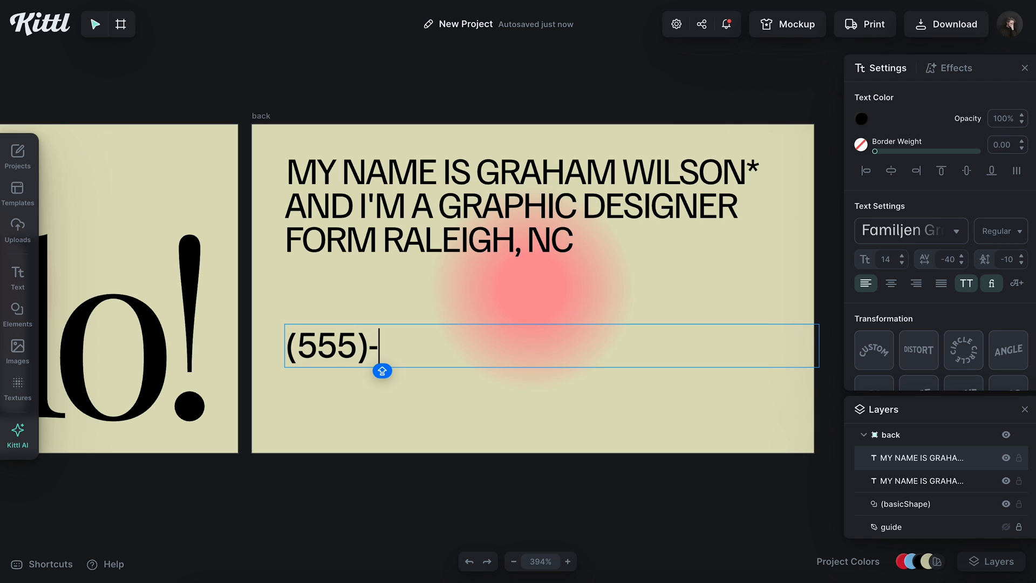
text(000-000)
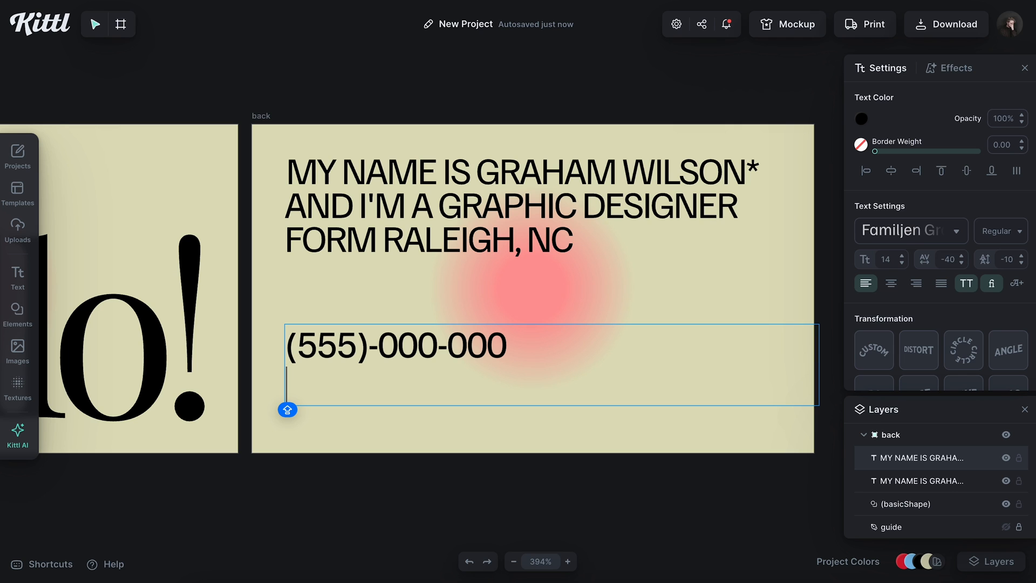
text(MYEMAIL@)
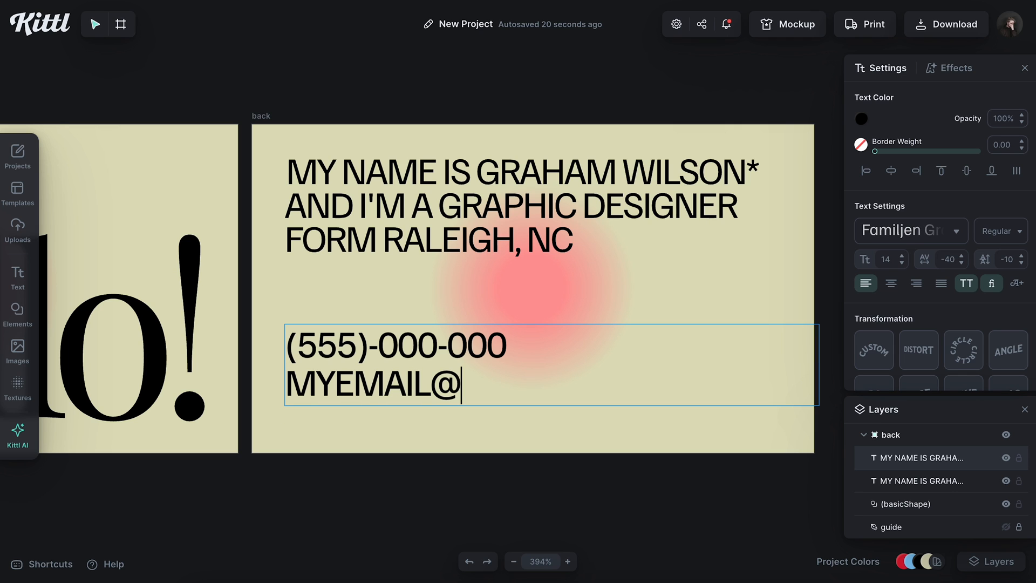
text(GMAIL.COM)
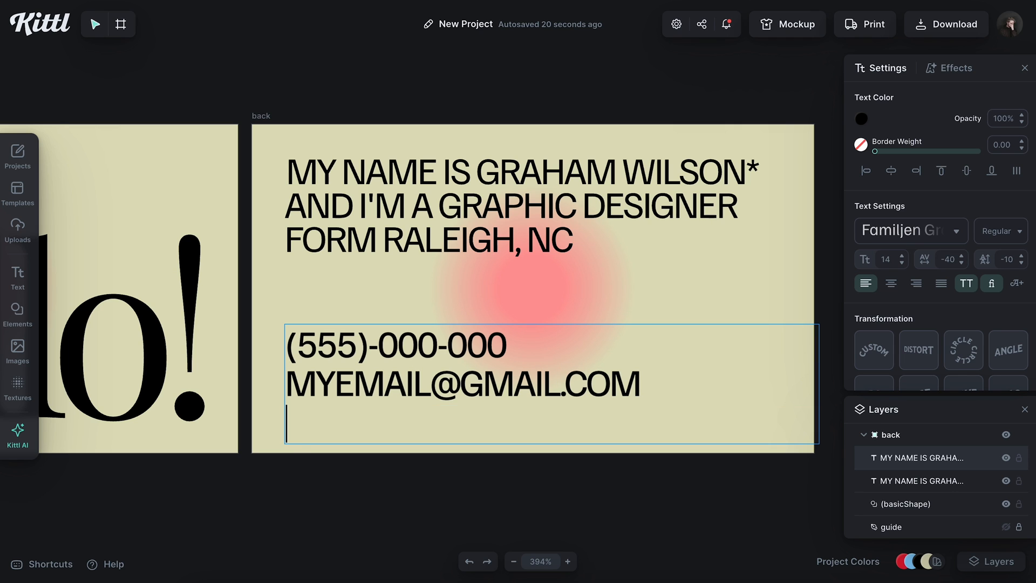
text(MYWERBSITEISCOOL.COM)
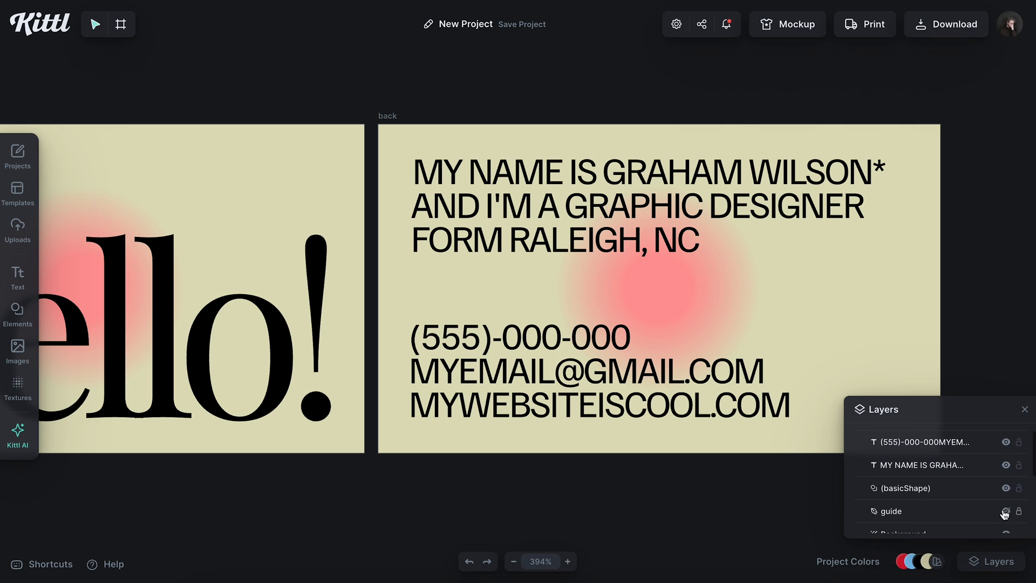
click(1005, 513)
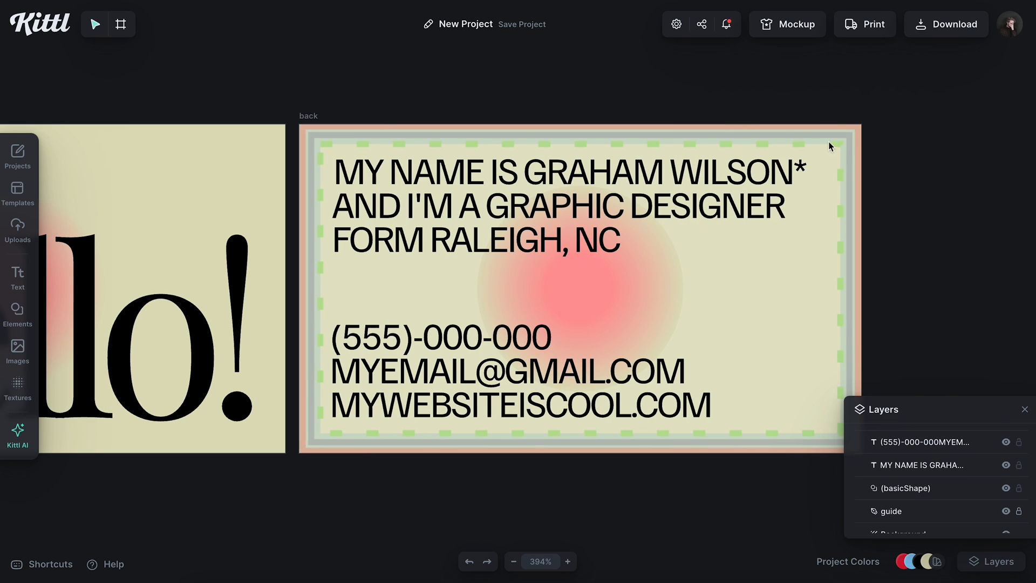
mouse_move(547, 248)
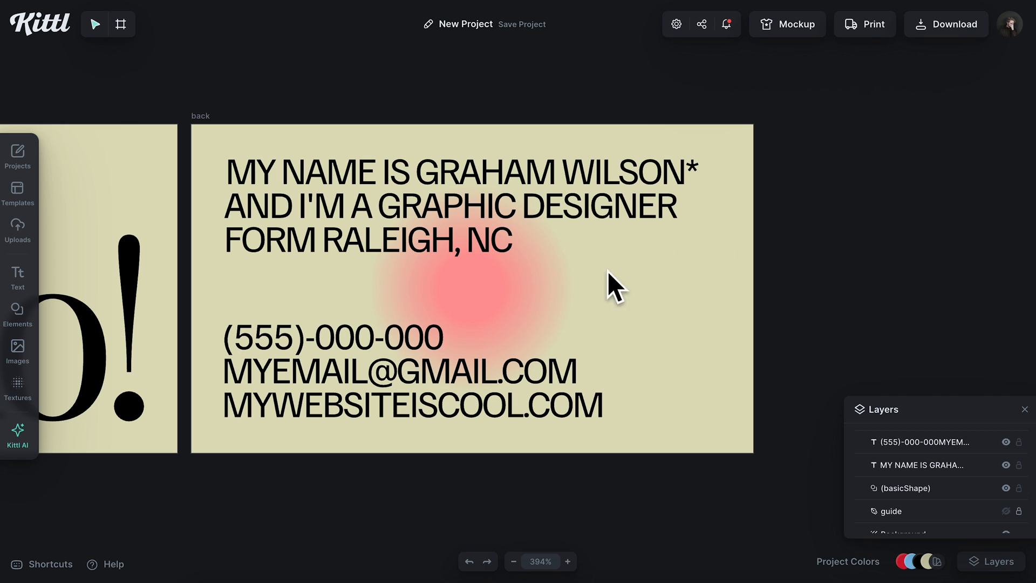
Add a circle from Basic Shapes, tilt it and size it into an oval on the right side.
click(17, 313)
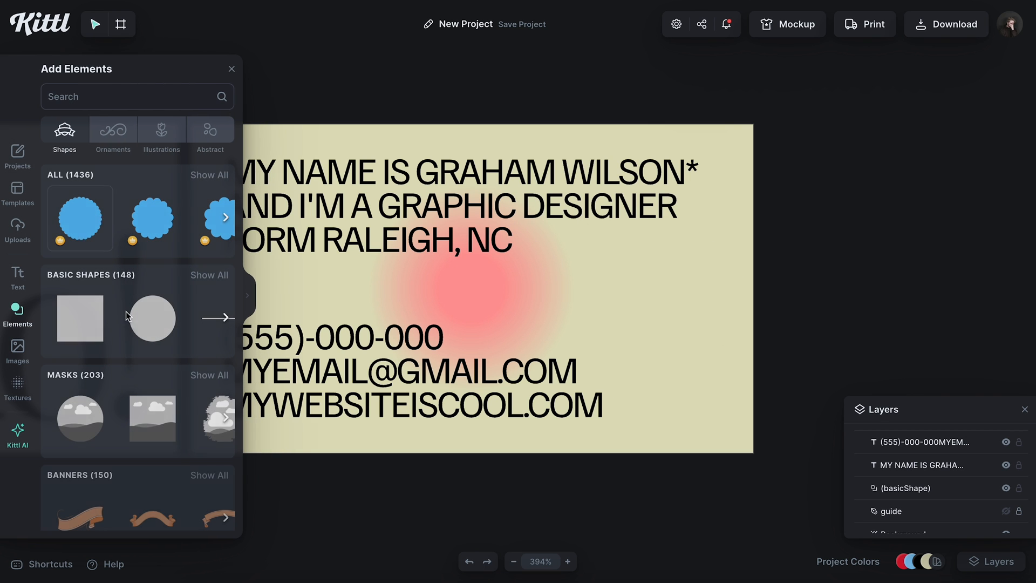
click(151, 317)
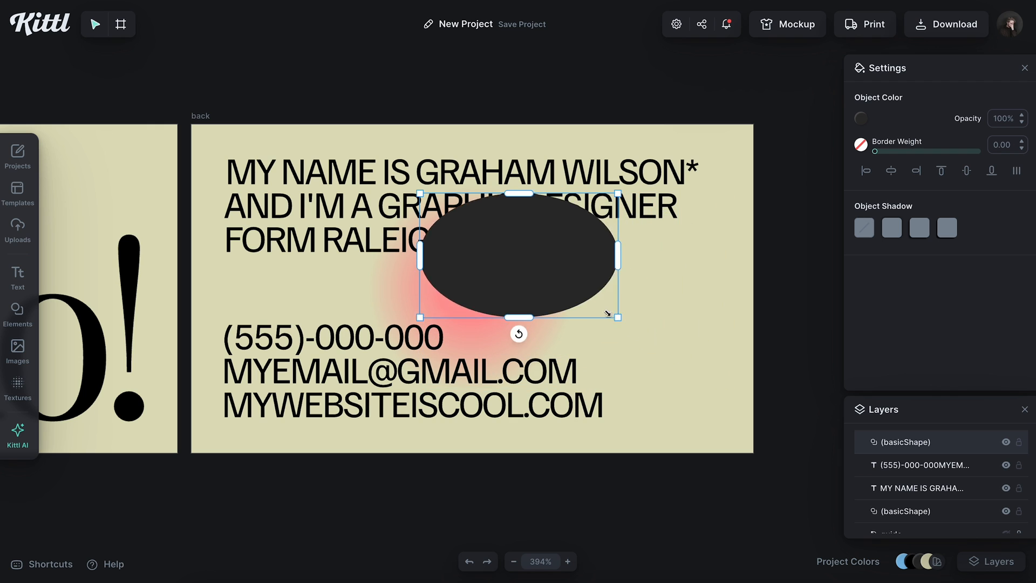
drag(519, 255, 621, 278)
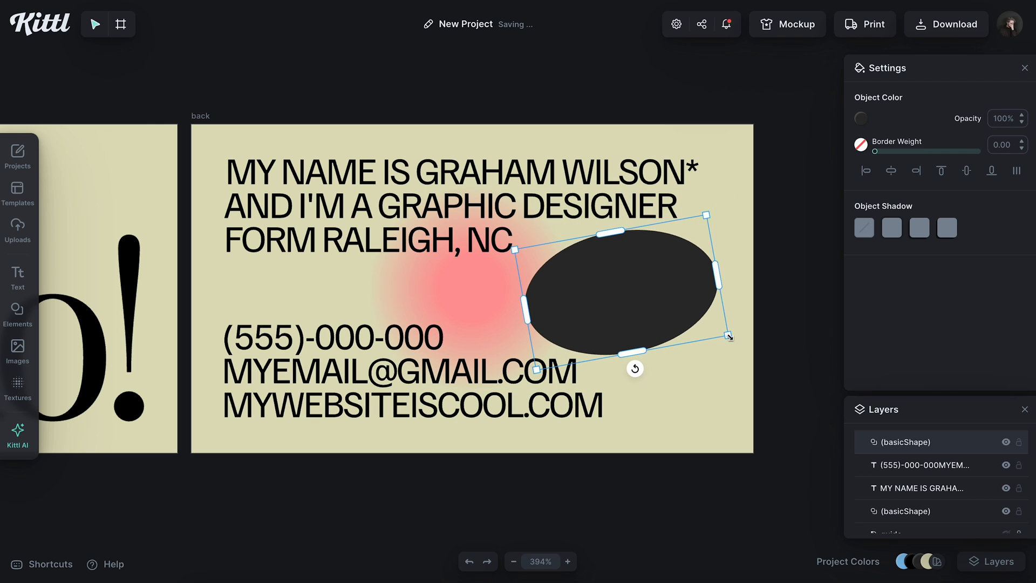
drag(622, 278, 631, 297)
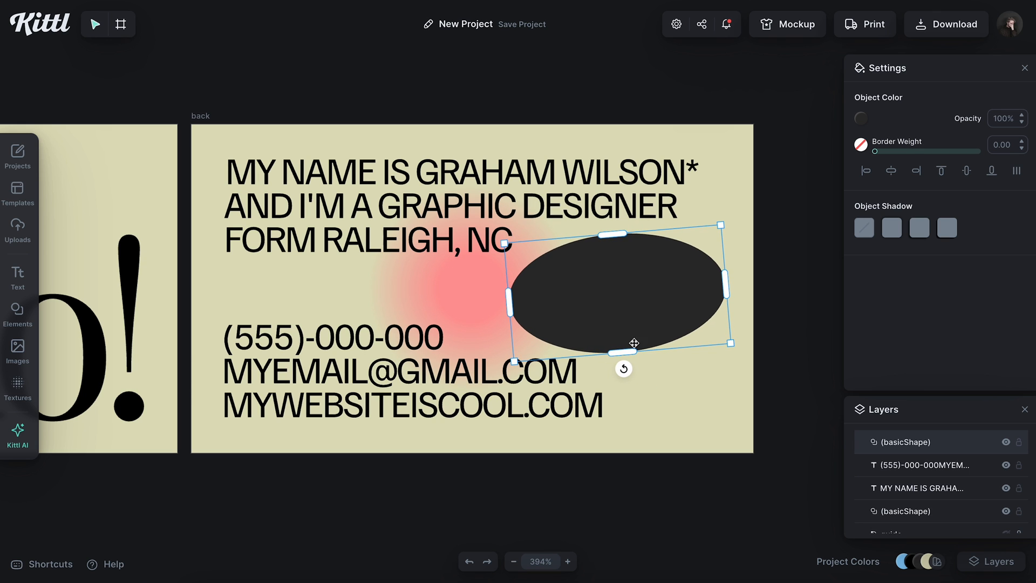
Remove the oval's solid fill and give it a thin black border outline.
click(861, 119)
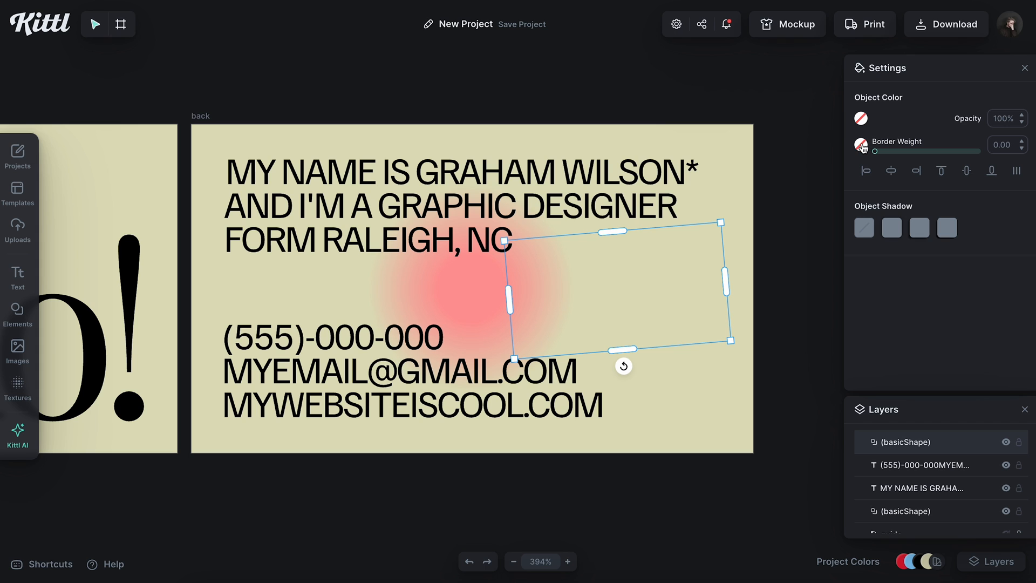
click(861, 144)
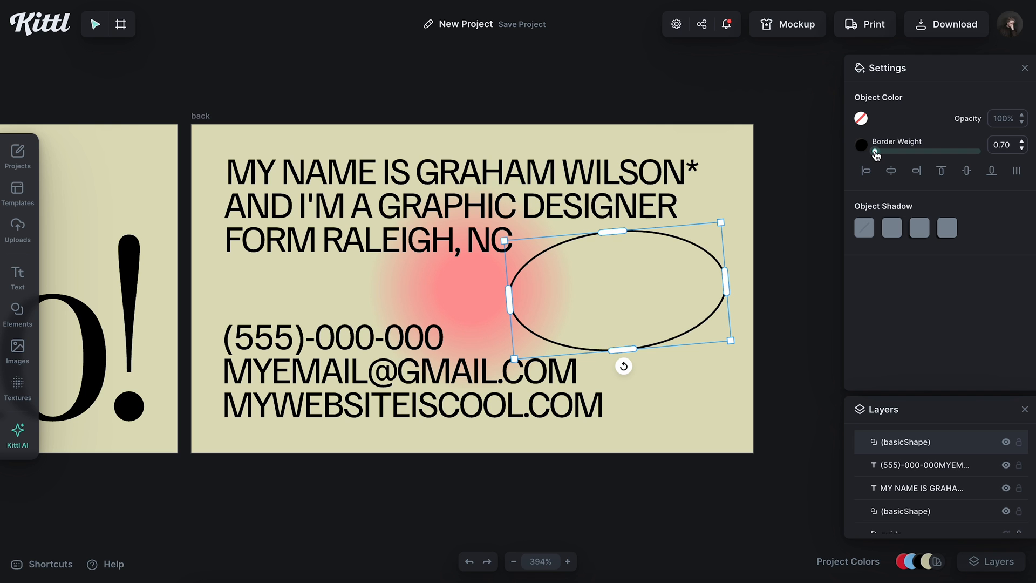
click(728, 258)
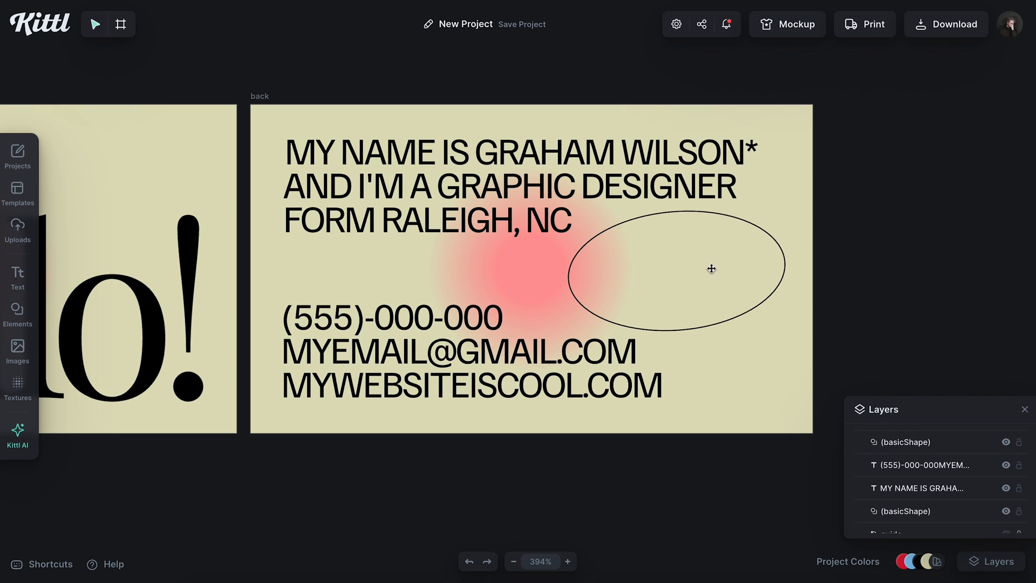
mouse_move(666, 259)
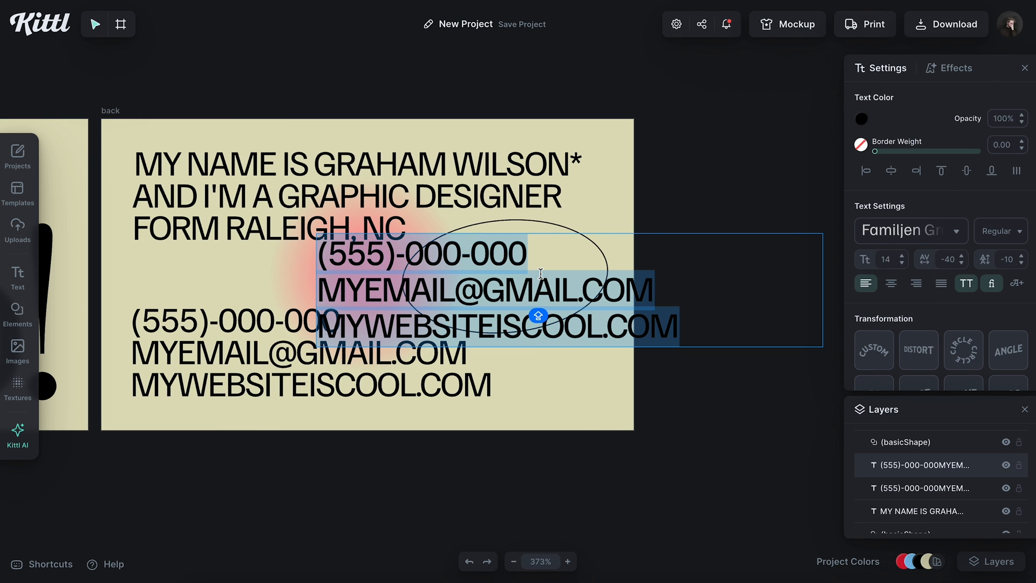
Type HEY THERE! and move it into the middle of the oval.
text(HEY THERE!)
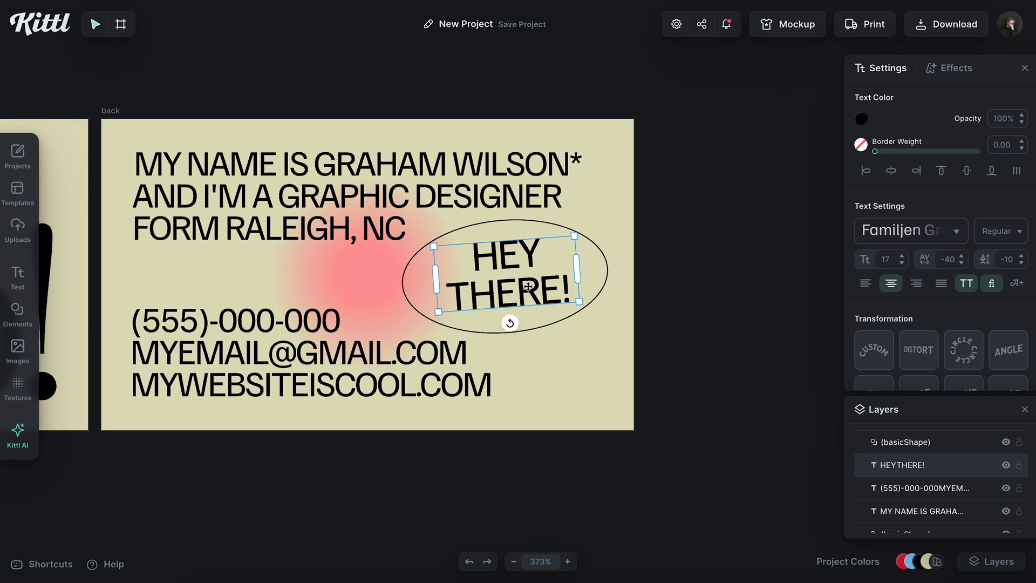
drag(527, 286, 524, 287)
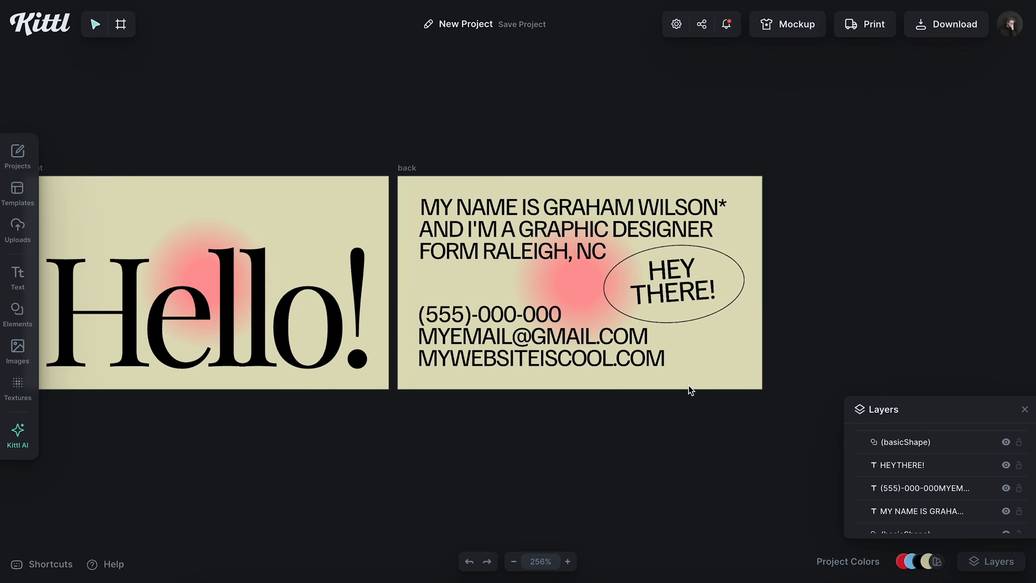
Fill the oval behind HEY THERE! with the cream background colour so the pink glow is blocked.
click(665, 284)
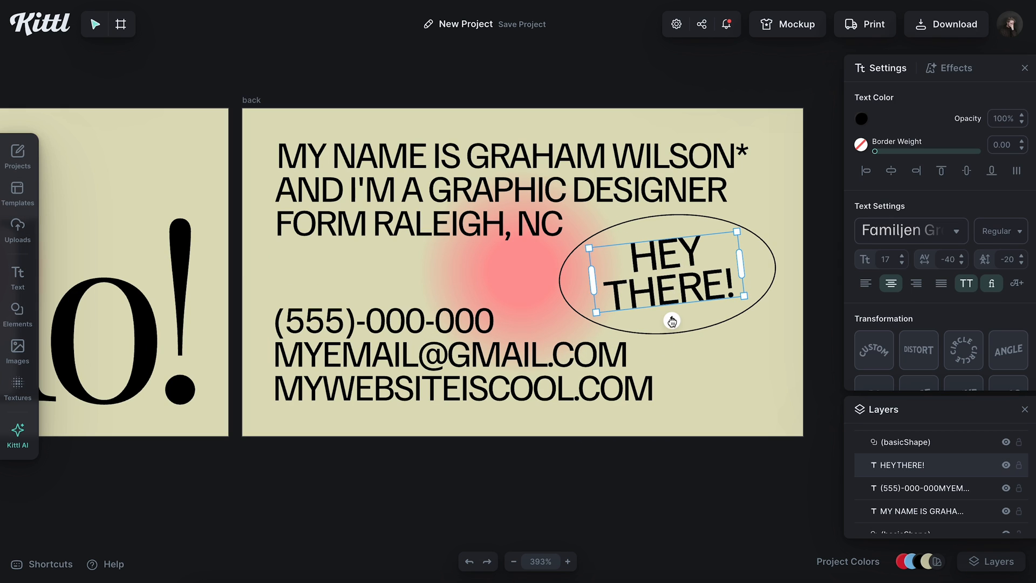
drag(672, 322, 672, 322)
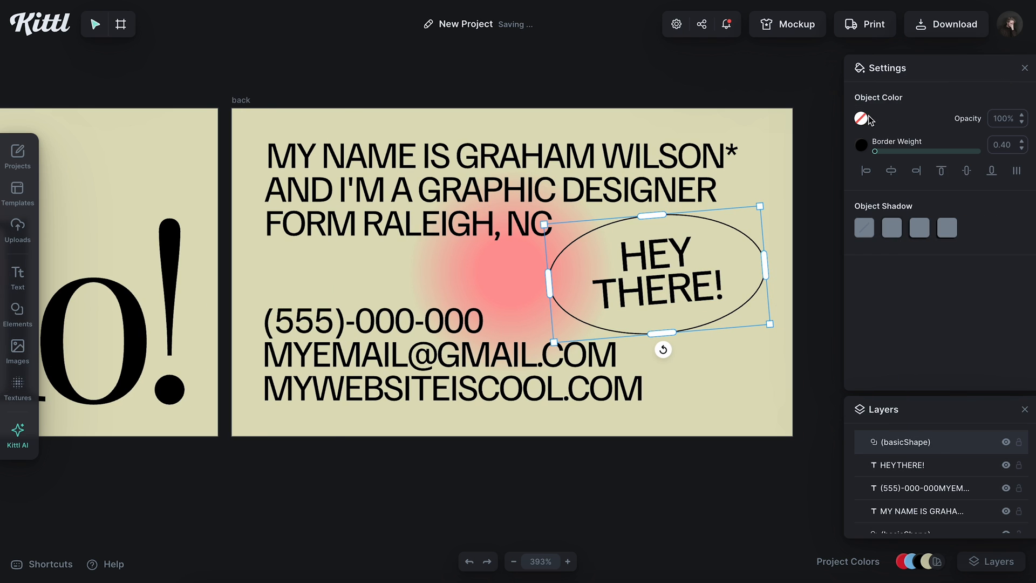
click(861, 119)
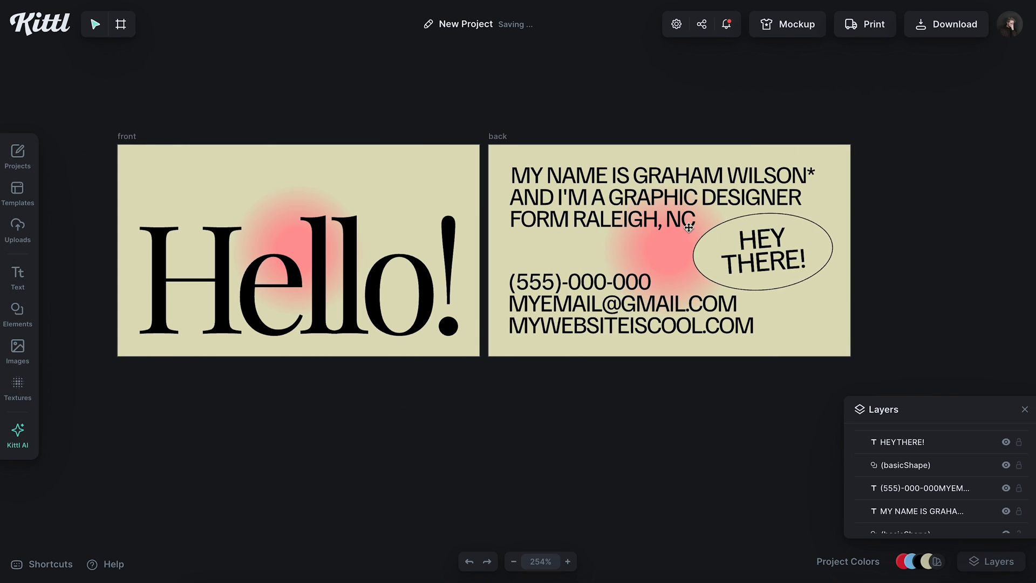
click(760, 251)
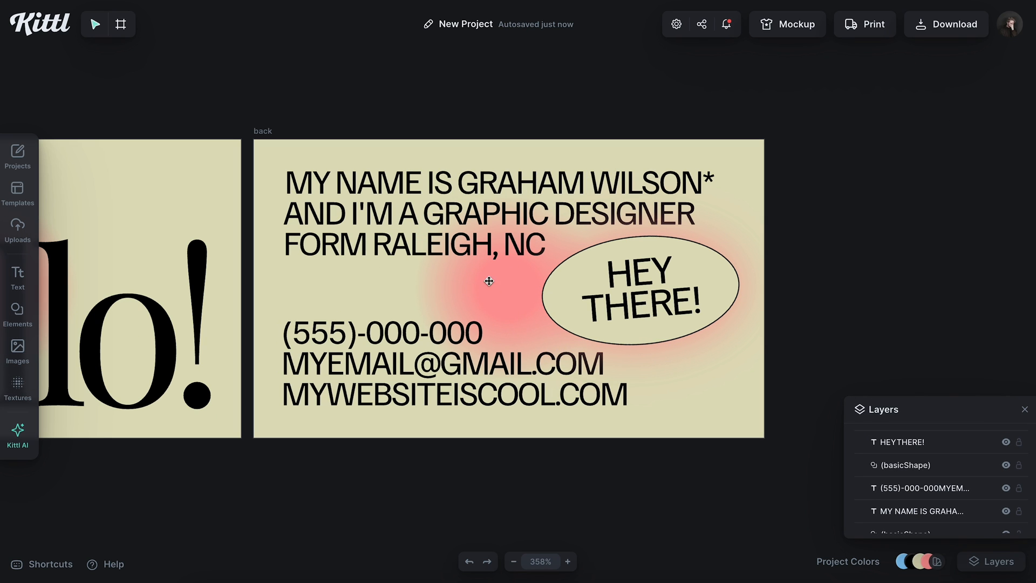
mouse_move(556, 277)
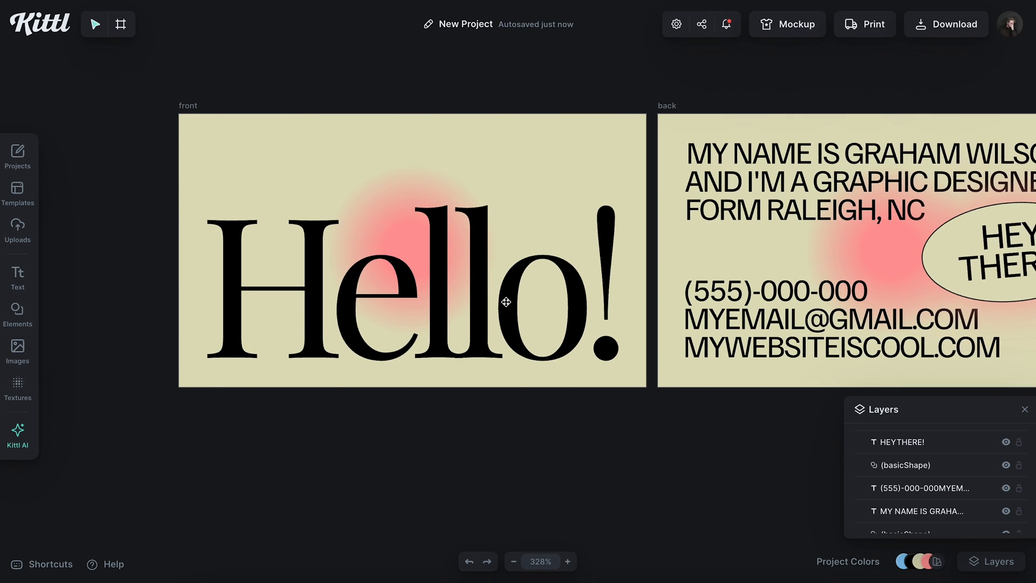
click(413, 302)
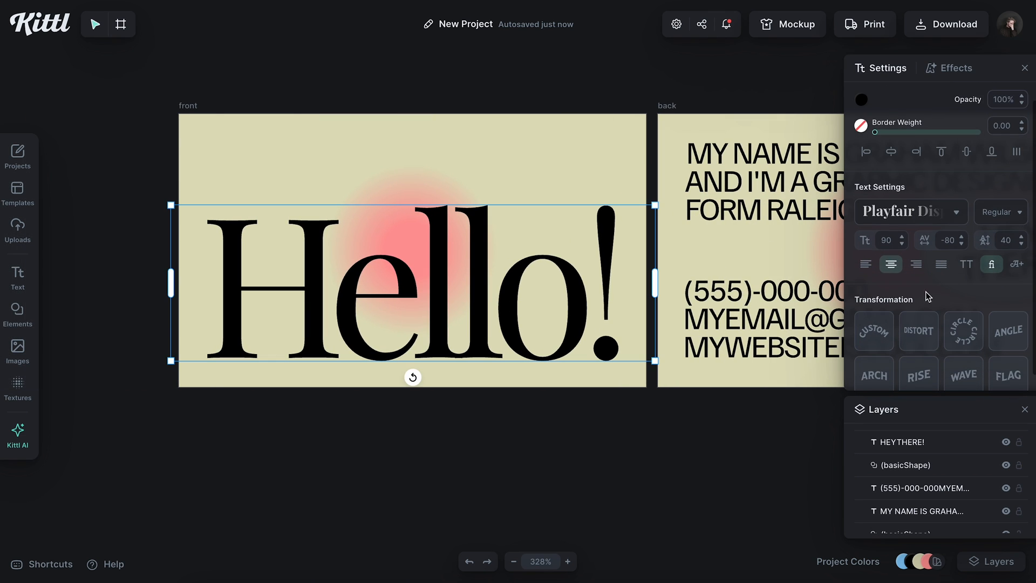
click(954, 67)
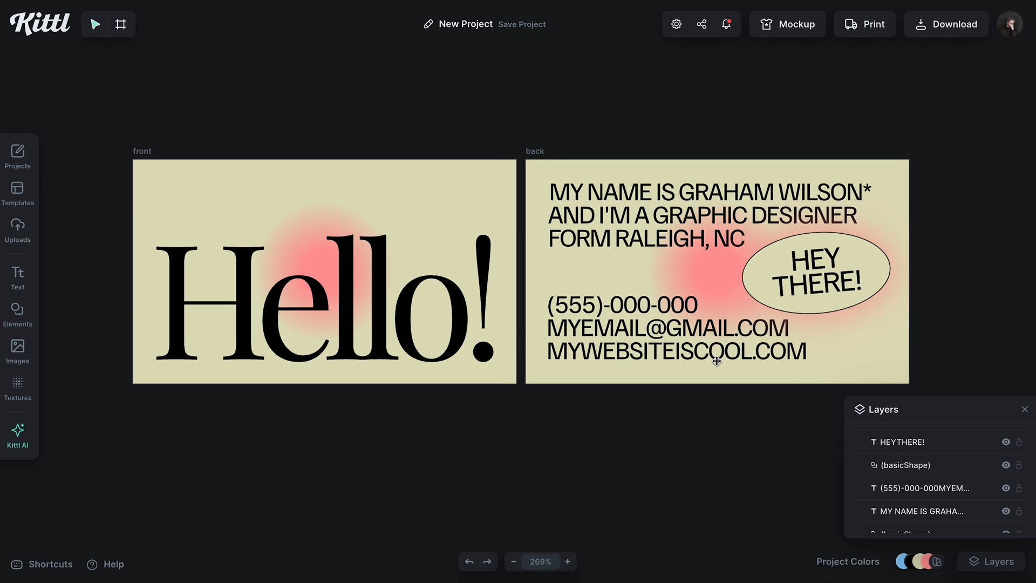
In the export options, enter 3.61 as the size and check the size units list.
click(946, 24)
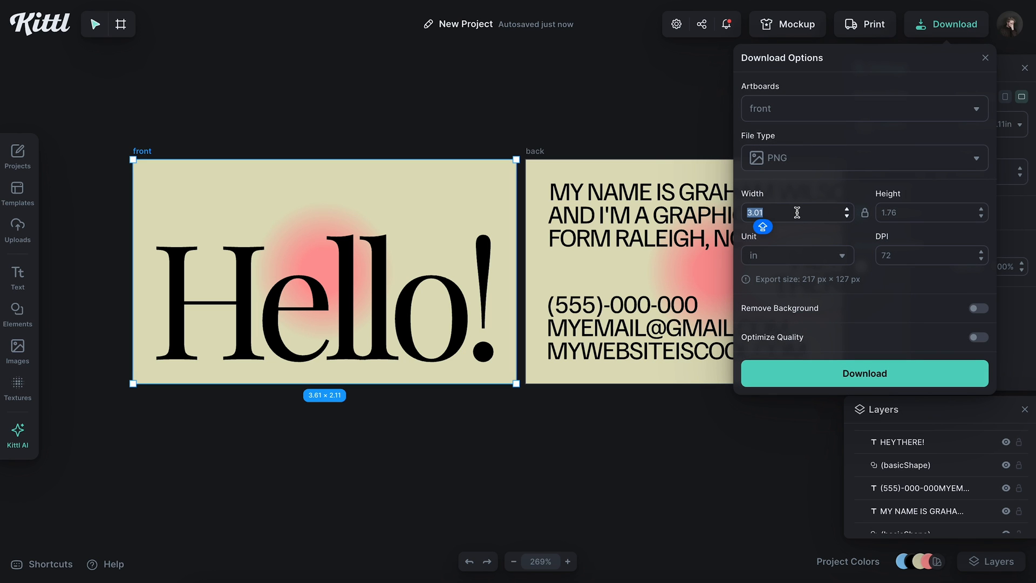
text(3.61)
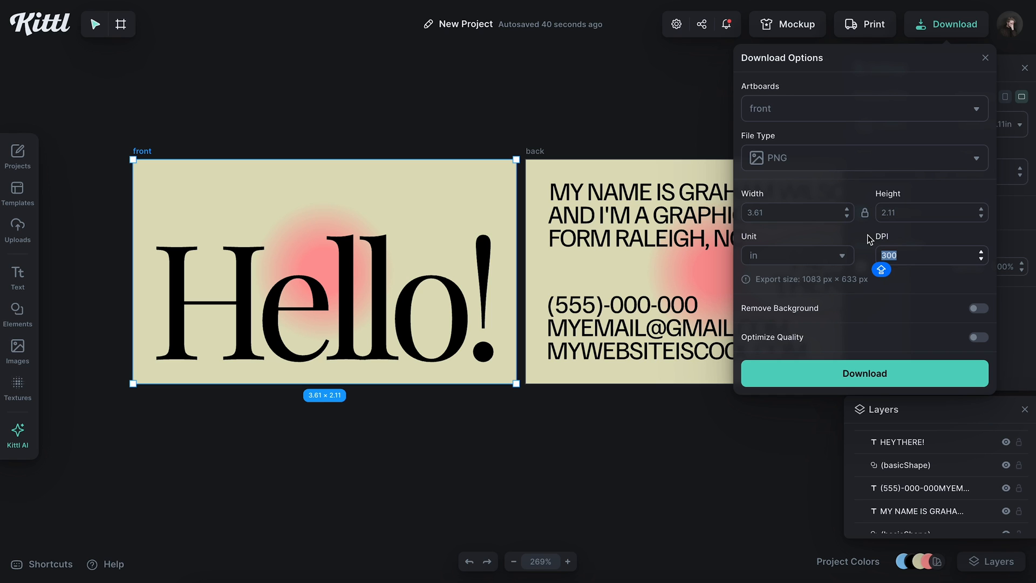
mouse_move(882, 249)
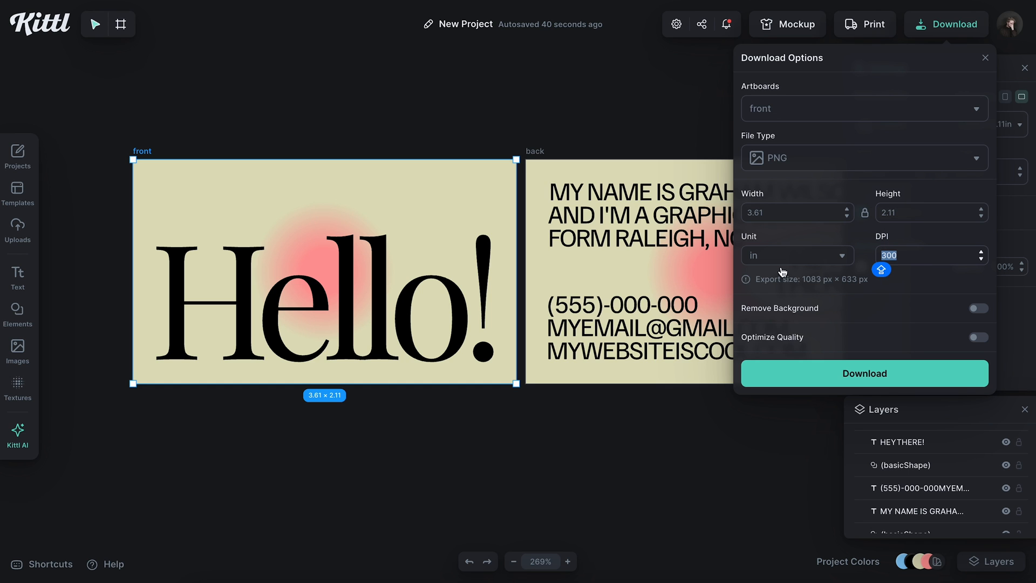
click(984, 57)
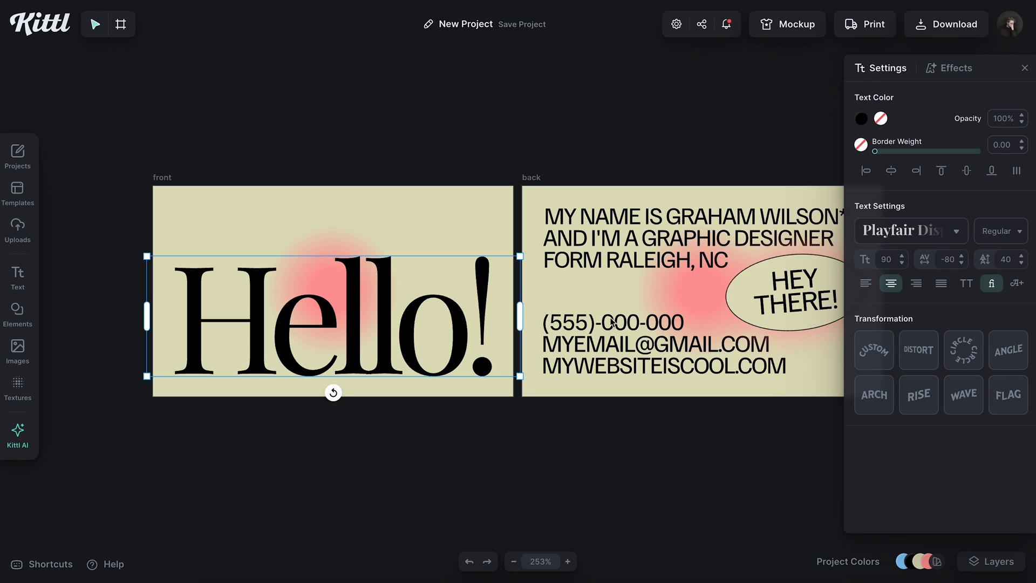
Revert Hello! to the bold sans-serif font and select the back text to fix FORM.
click(903, 231)
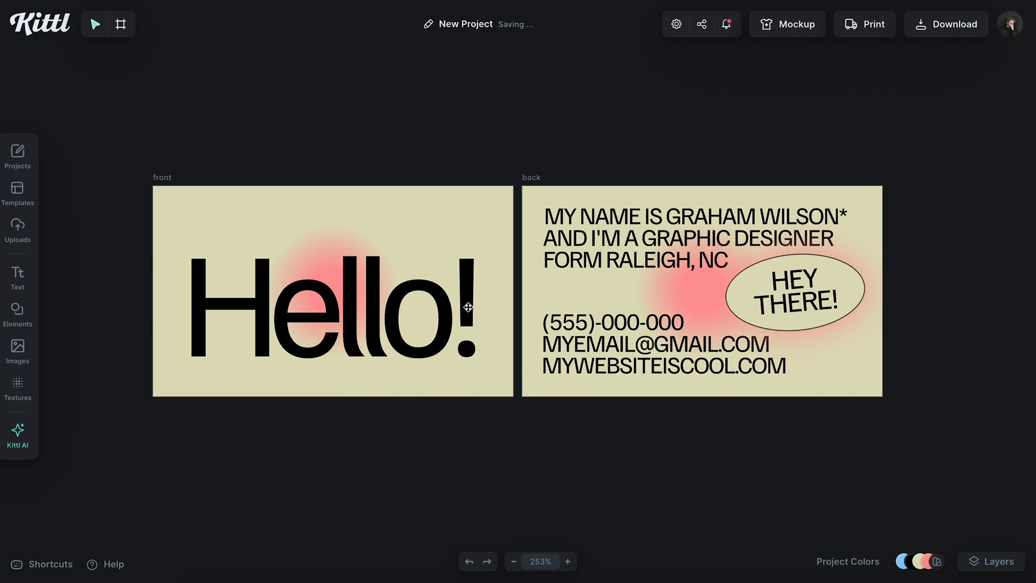
click(333, 307)
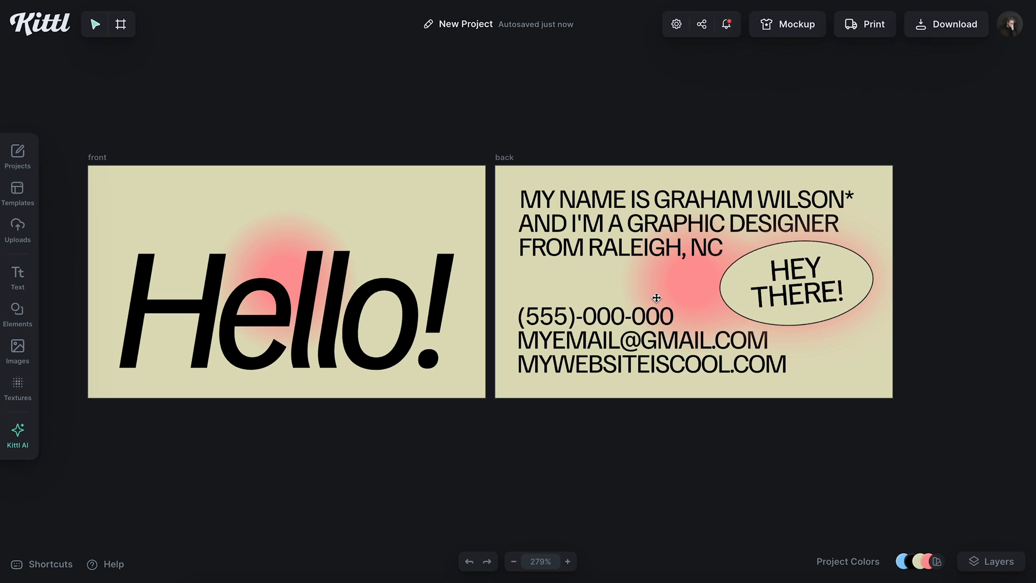
mouse_move(924, 290)
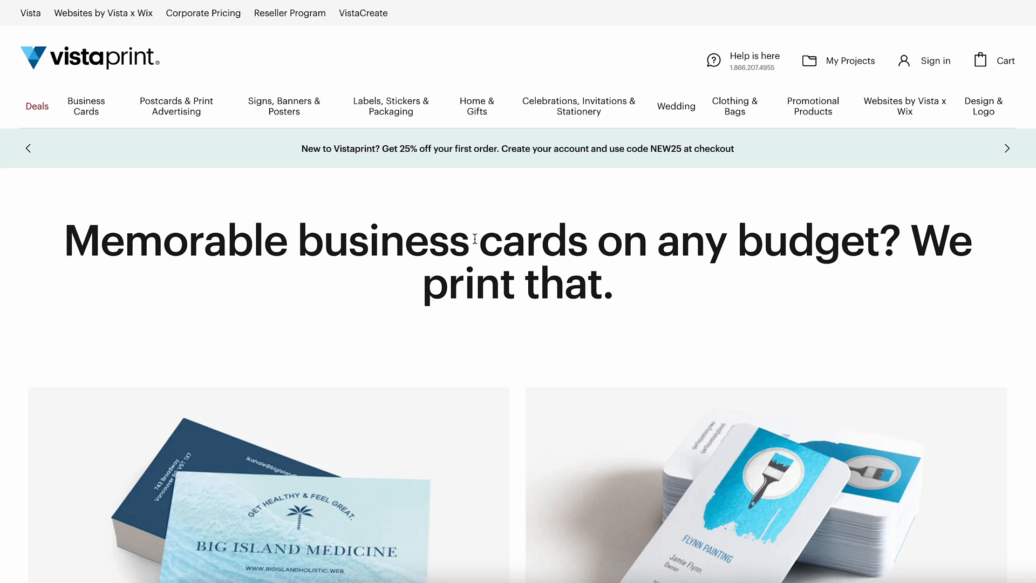
Scroll to Standard Business Cards on Vistaprint and choose Get standard.
scroll(down, 3)
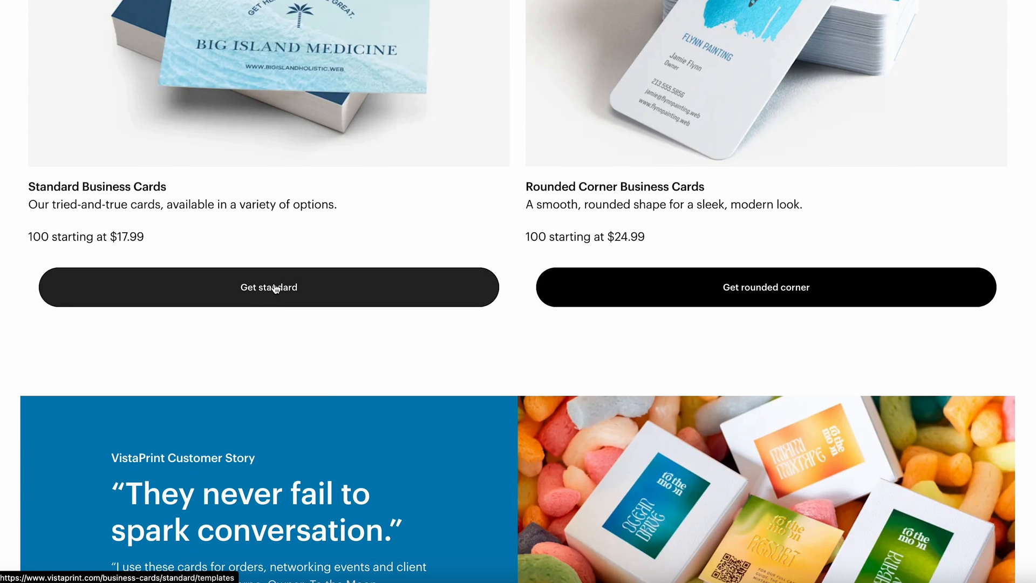
click(269, 287)
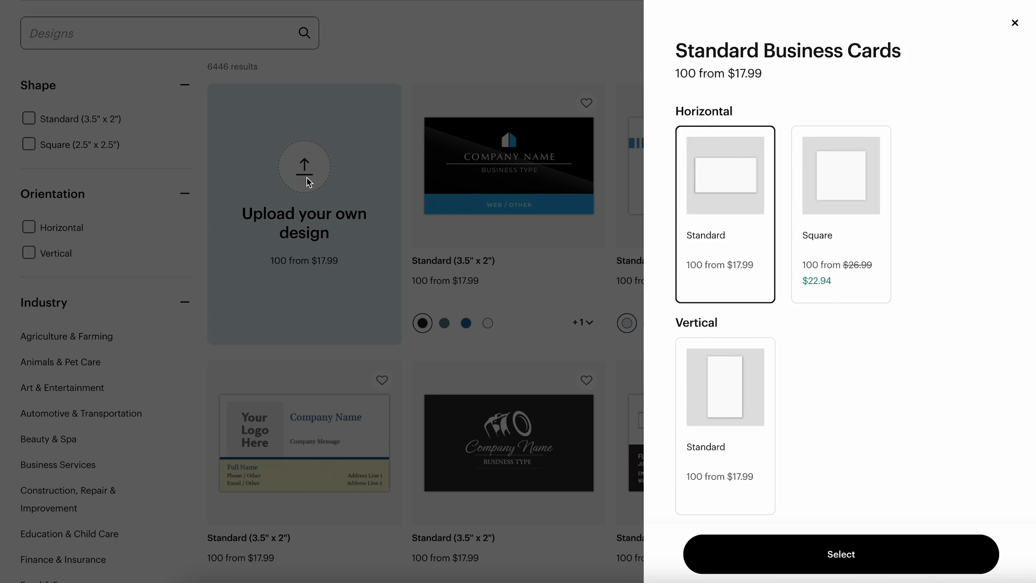
Upload the front design and a separate back design, then go to Next for the design review.
click(840, 553)
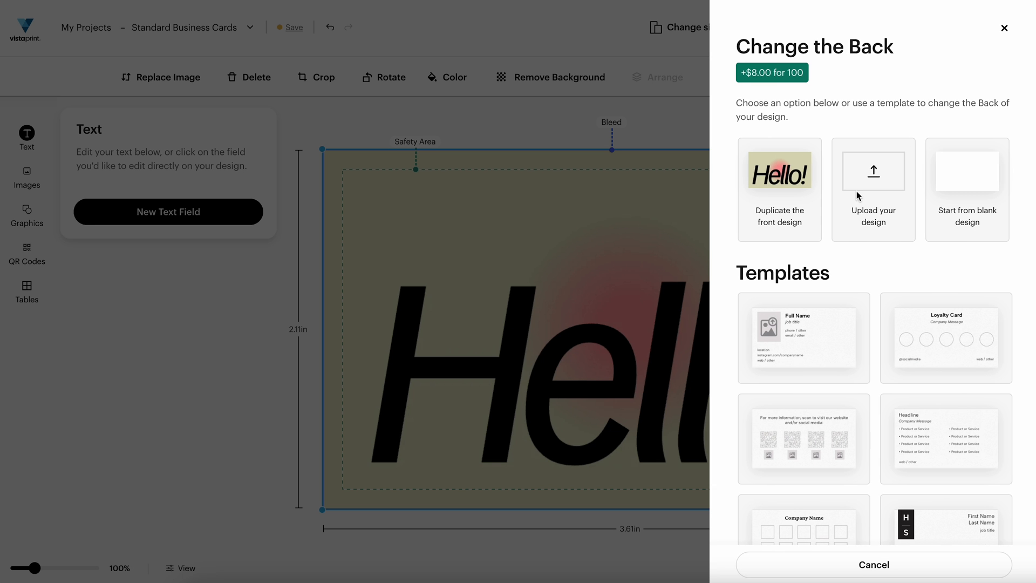
click(873, 171)
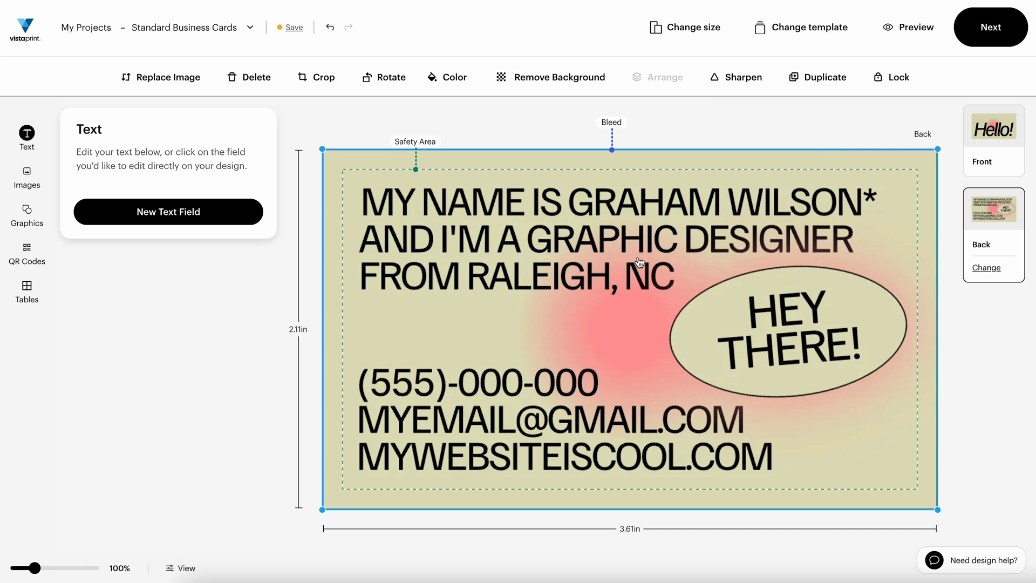
mouse_move(990, 46)
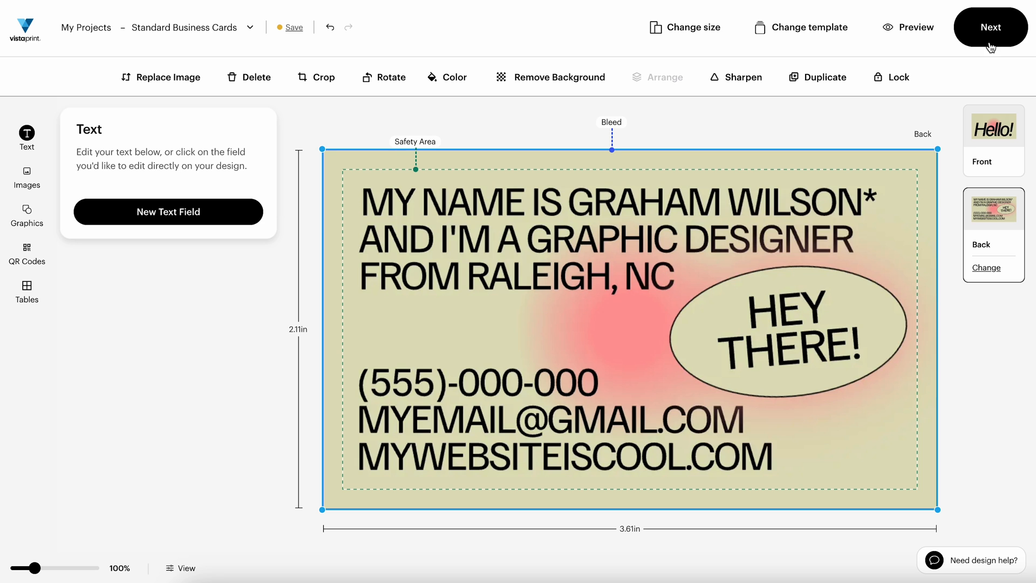
click(990, 27)
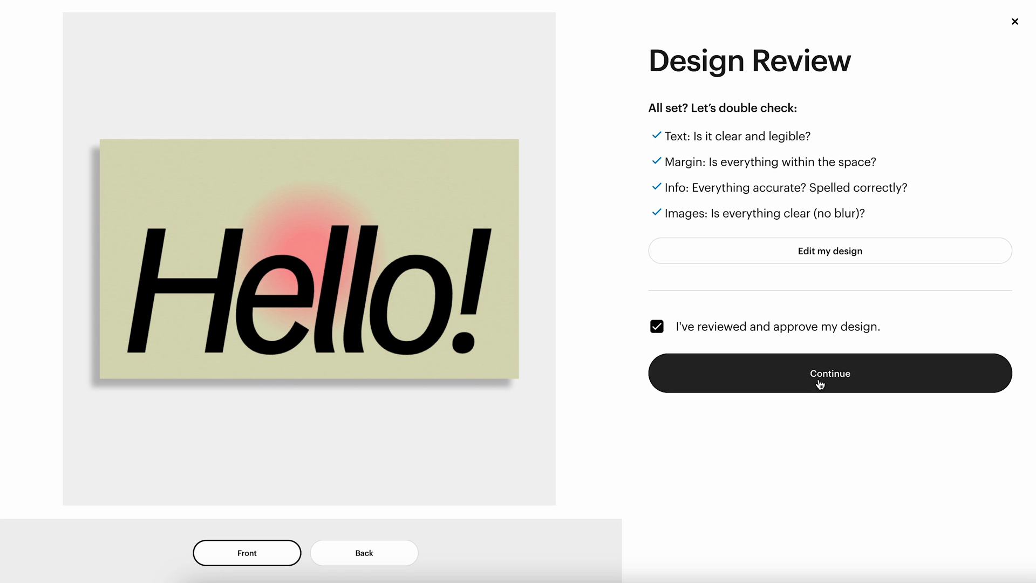
Approve the design, continue to Final Steps and toggle the Front and Back previews several times.
click(828, 372)
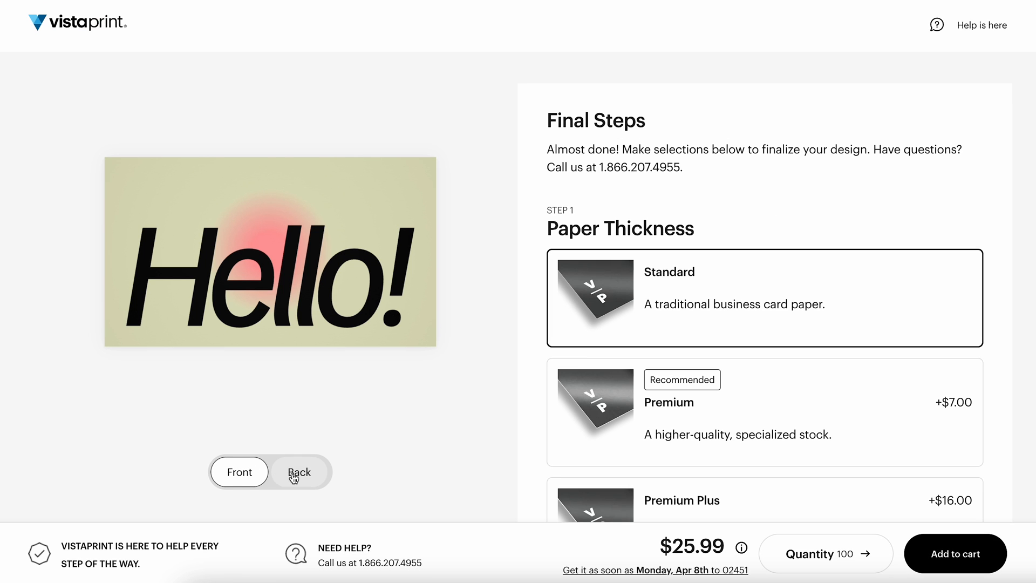
click(239, 471)
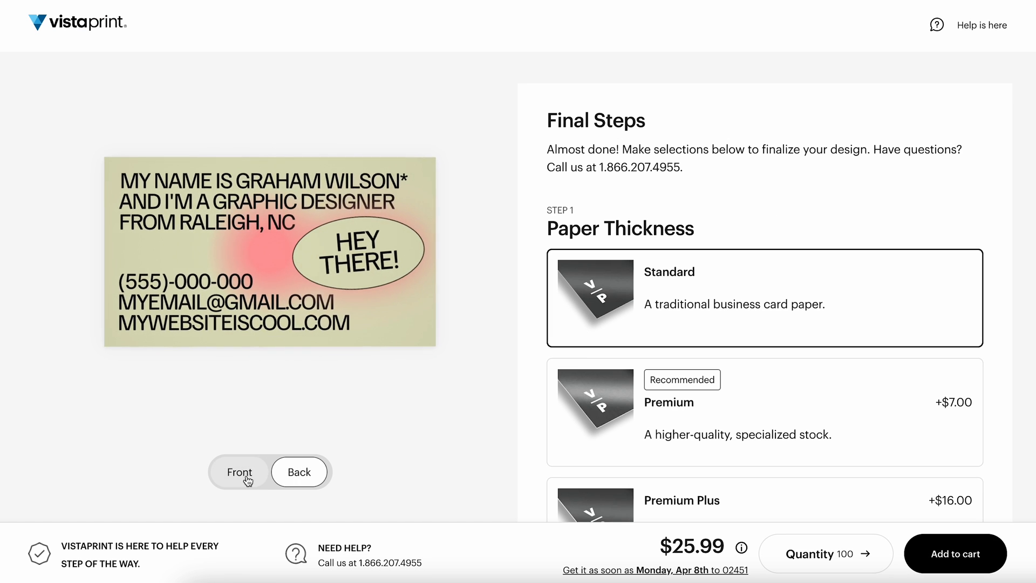
click(299, 471)
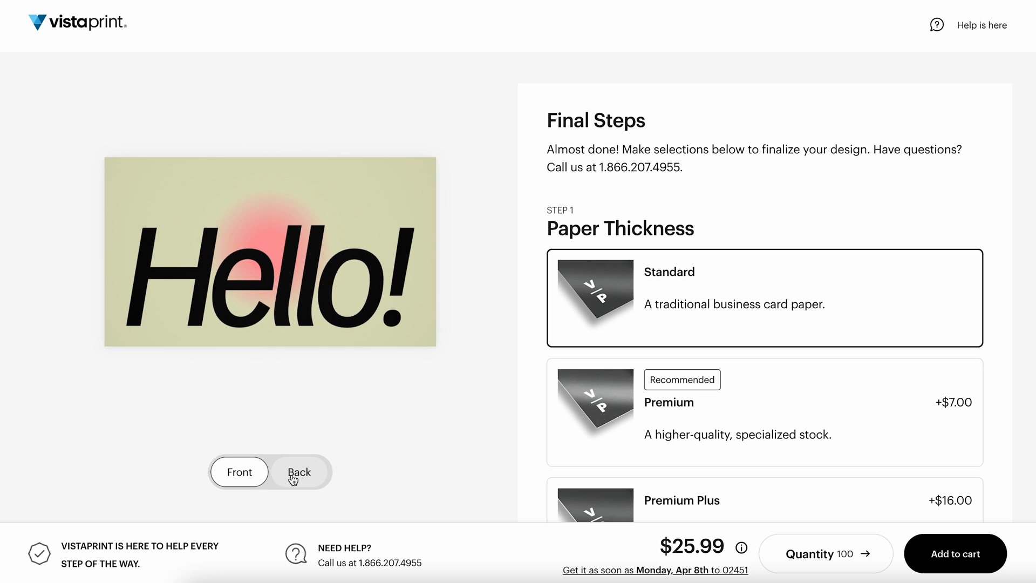
click(299, 471)
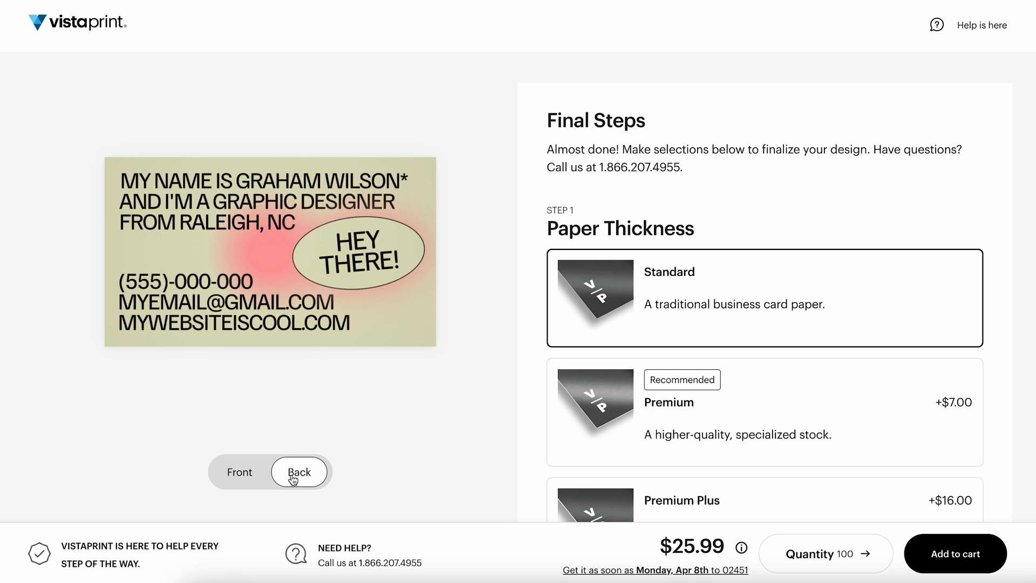
click(240, 472)
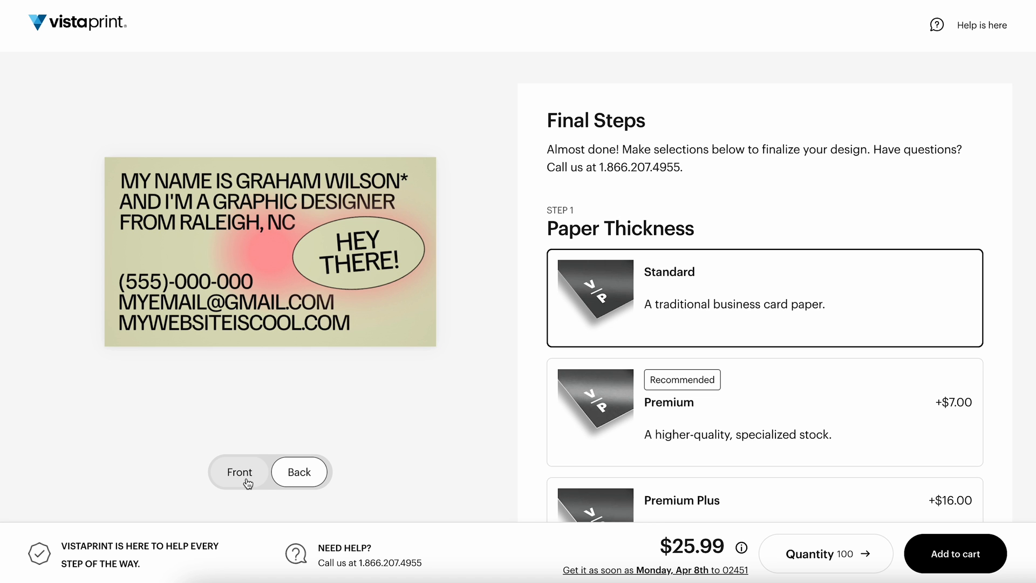
click(299, 472)
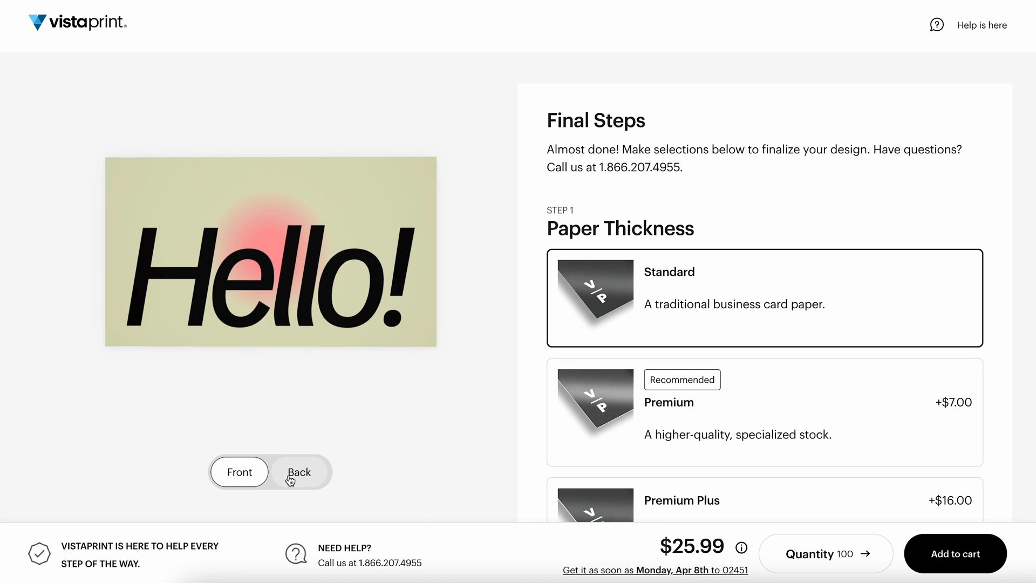
click(299, 471)
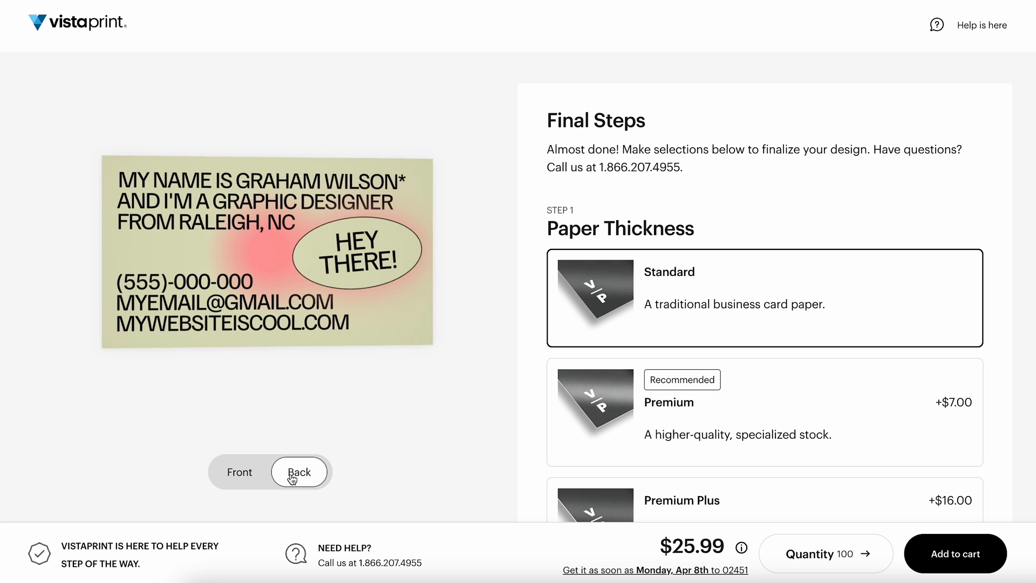
click(239, 471)
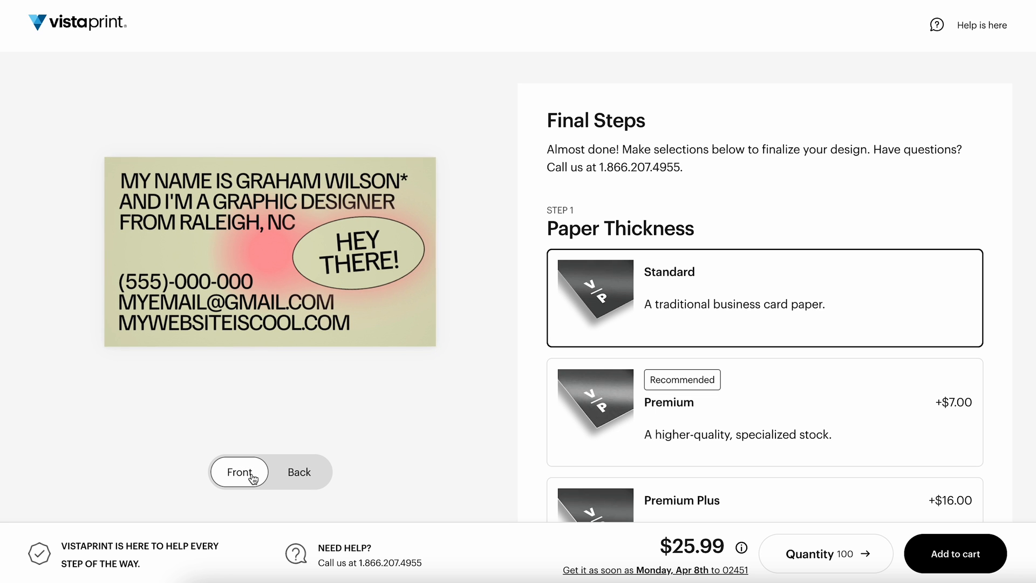
click(298, 472)
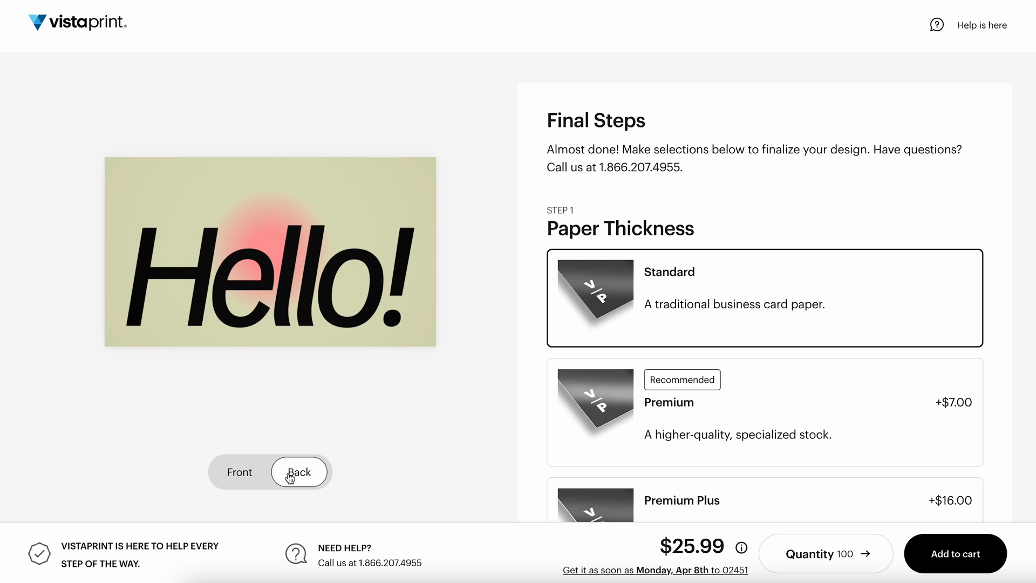
click(297, 471)
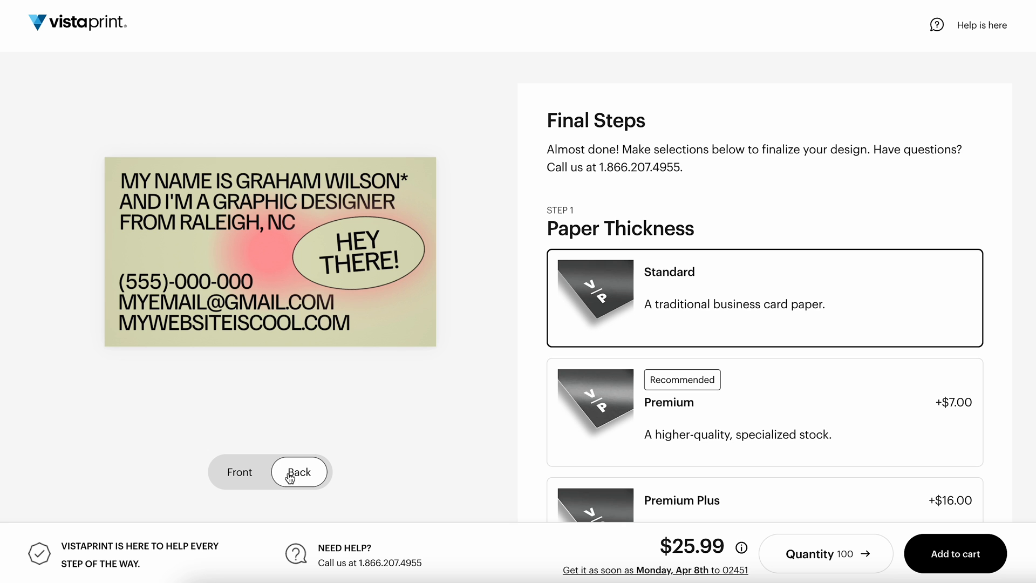
scroll(down, 3)
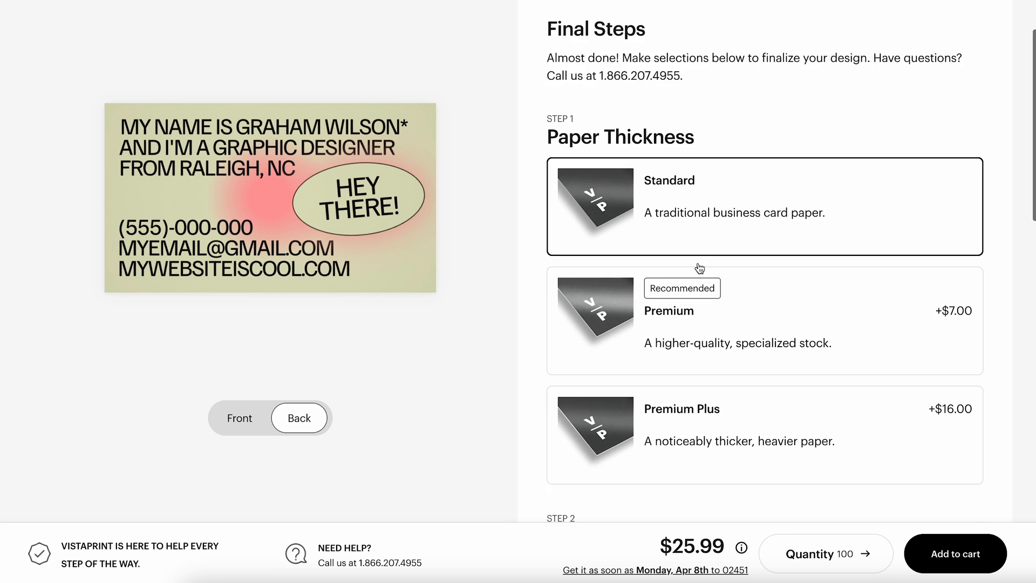
scroll(down, 3)
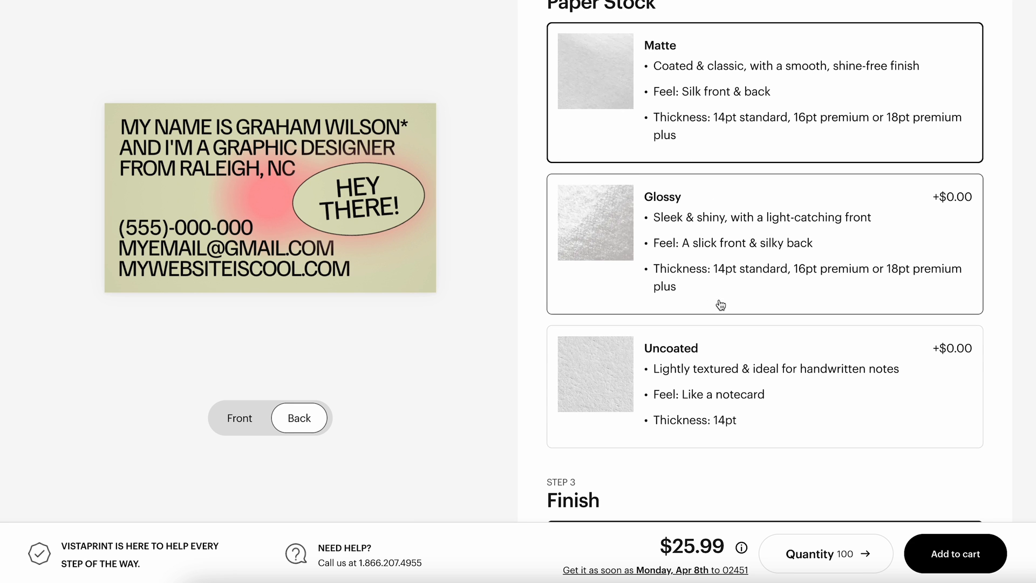
scroll(down, 3)
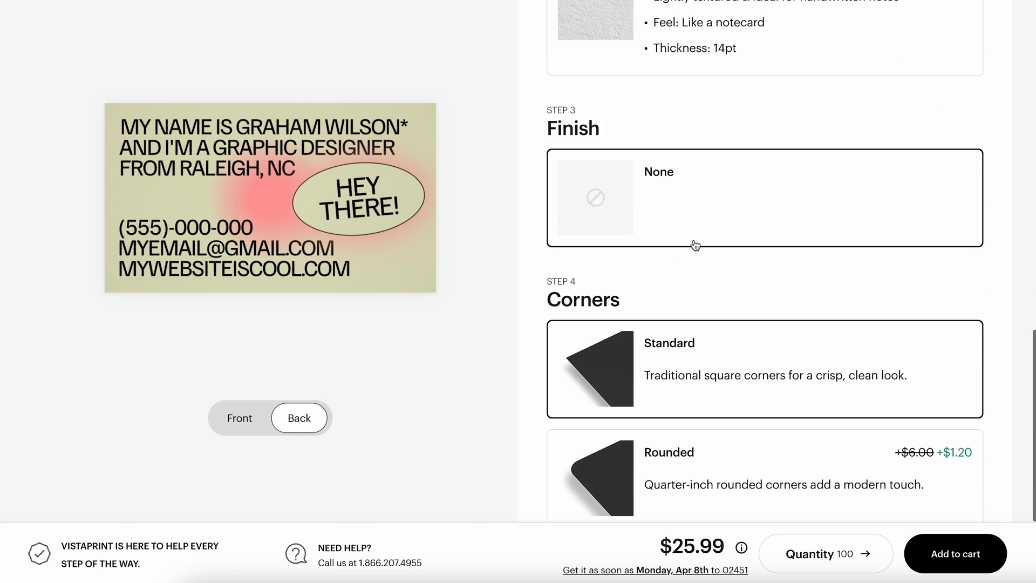
scroll(down, 3)
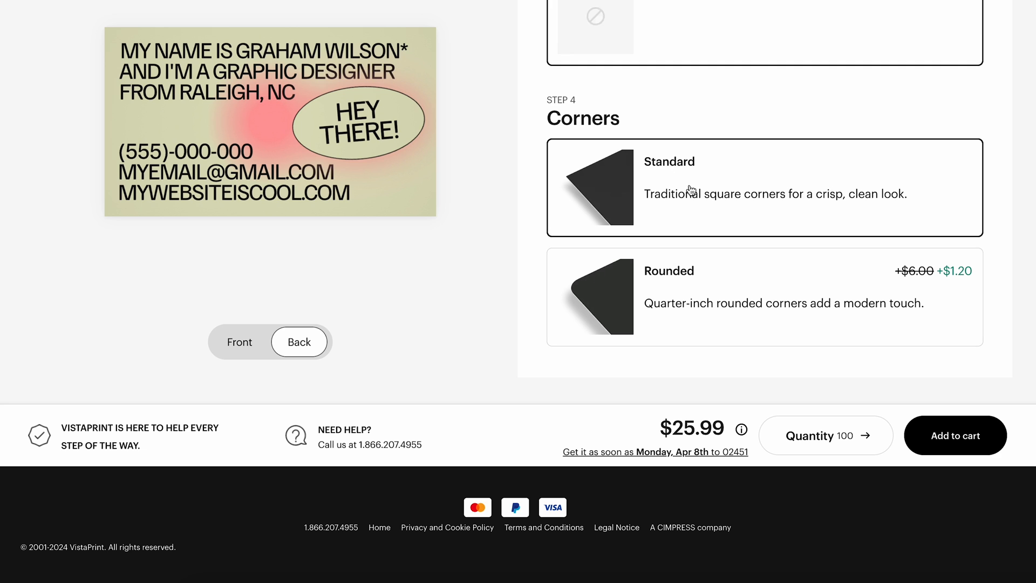
scroll(down, 3)
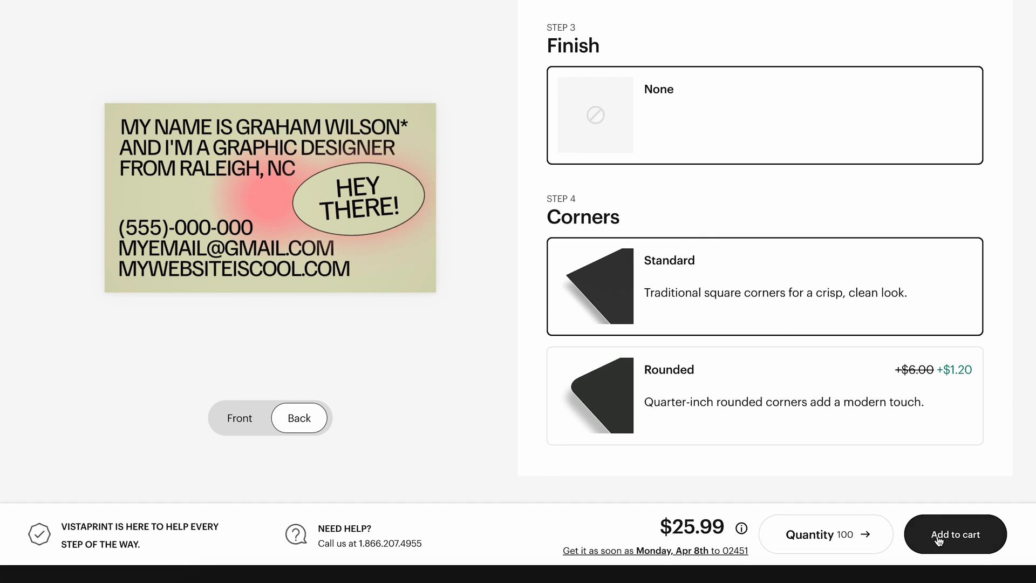